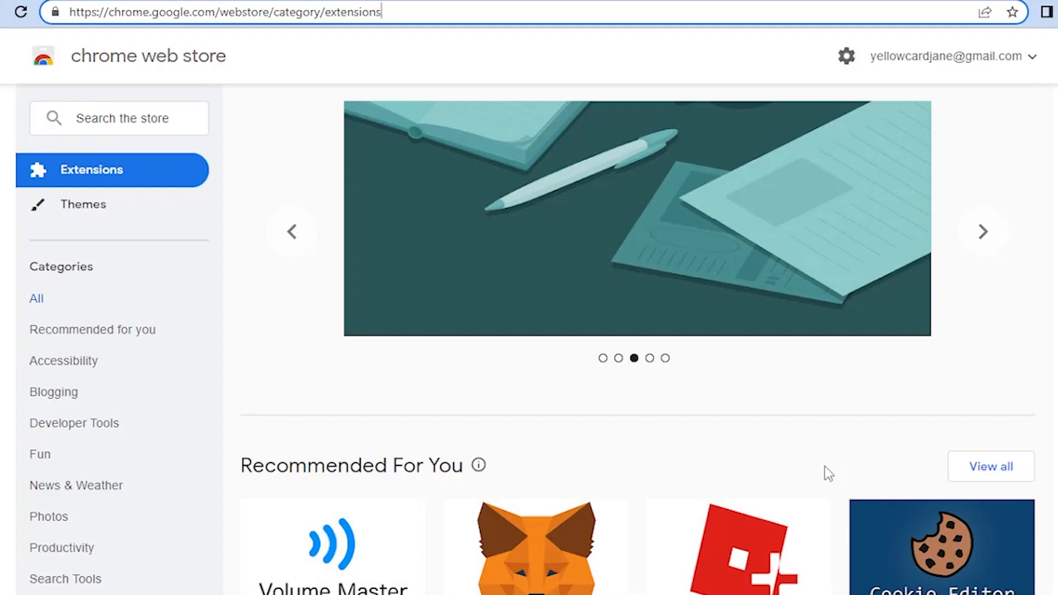
- Search the store for 'gmail templates' and install Gmail Email Templates by cloudHQ
left_click(983, 231)
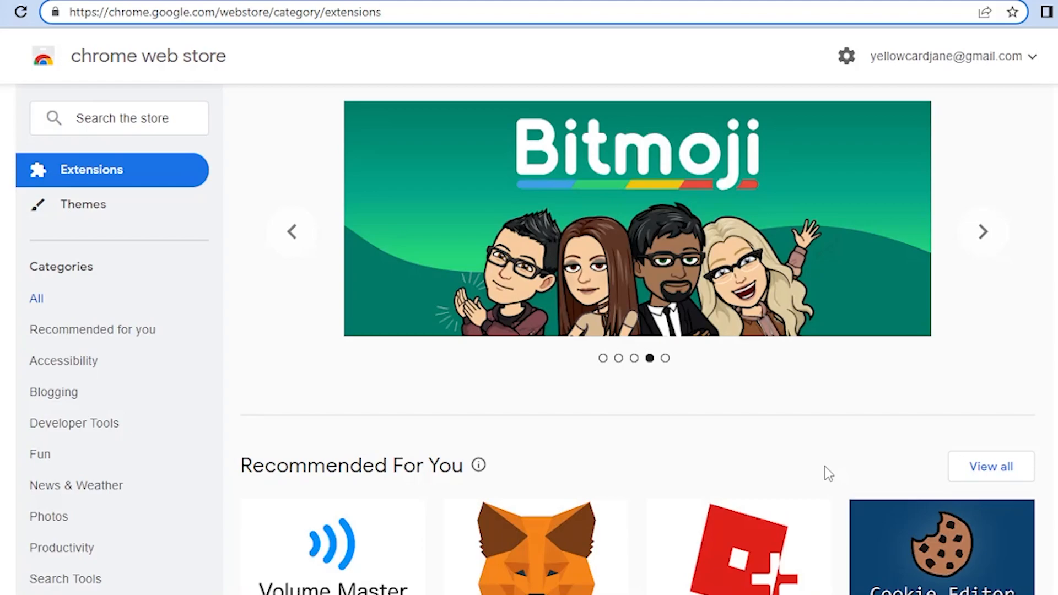
left_click(982, 232)
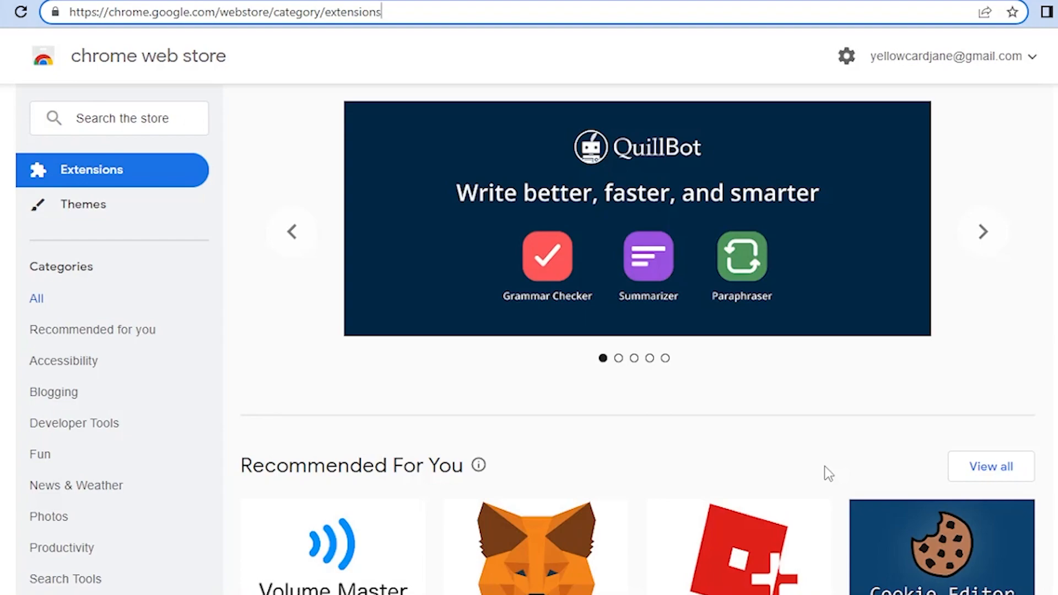
left_click(983, 231)
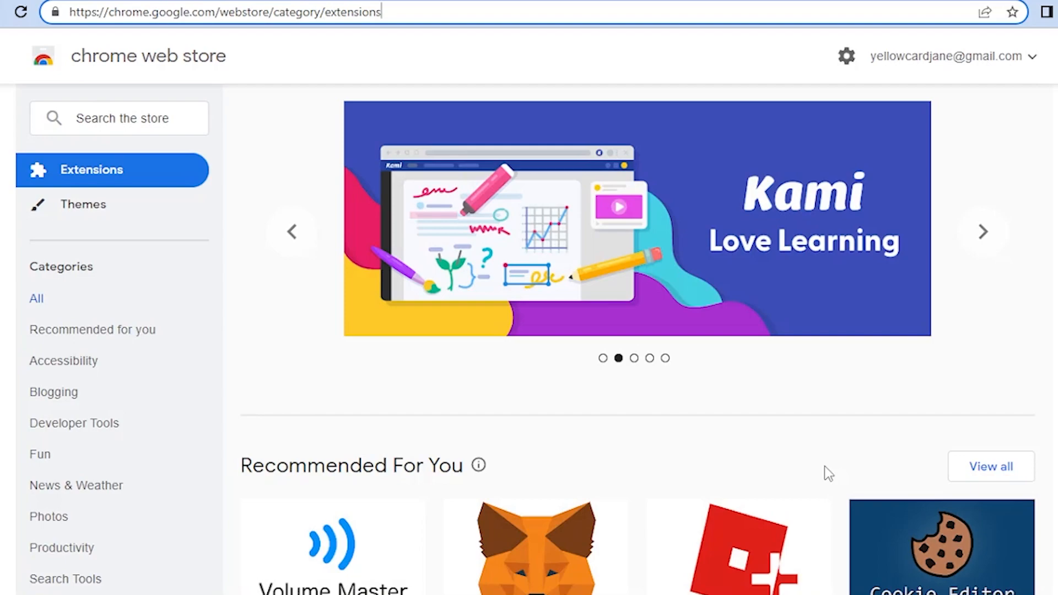
left_click(983, 232)
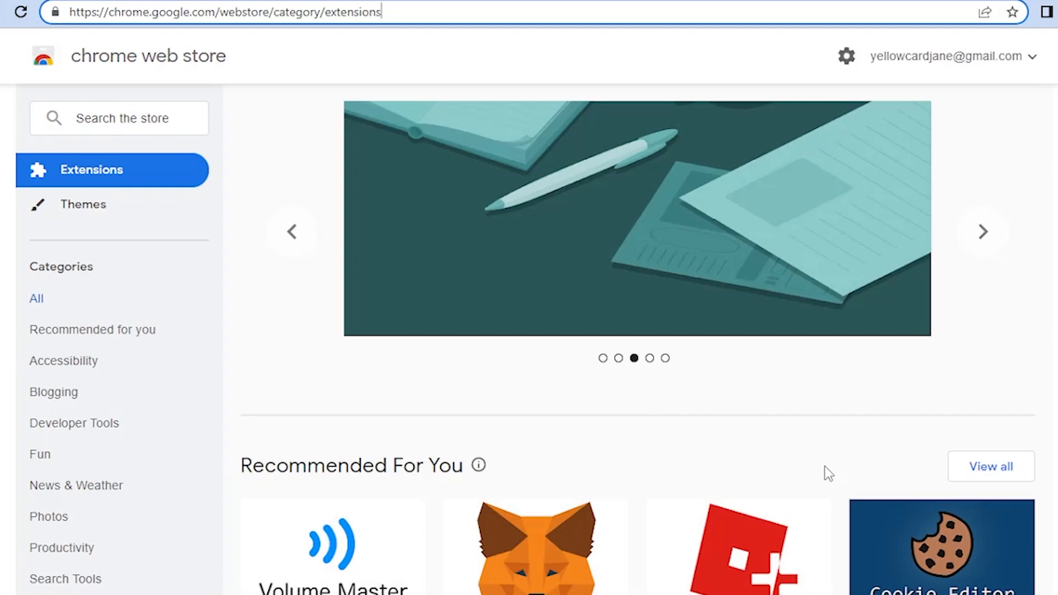
left_click(983, 231)
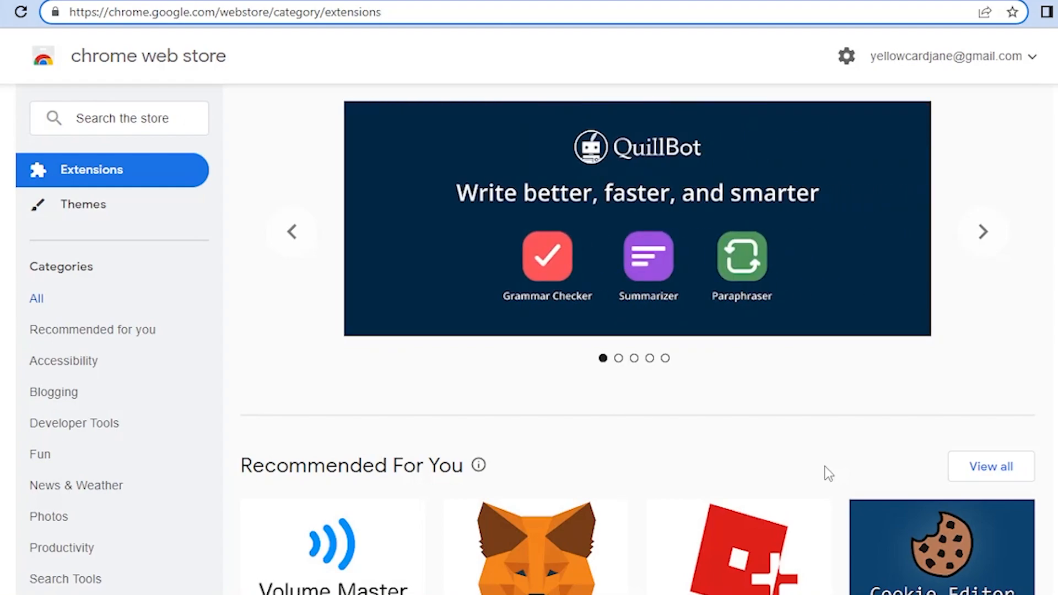
mouse_move(252, 91)
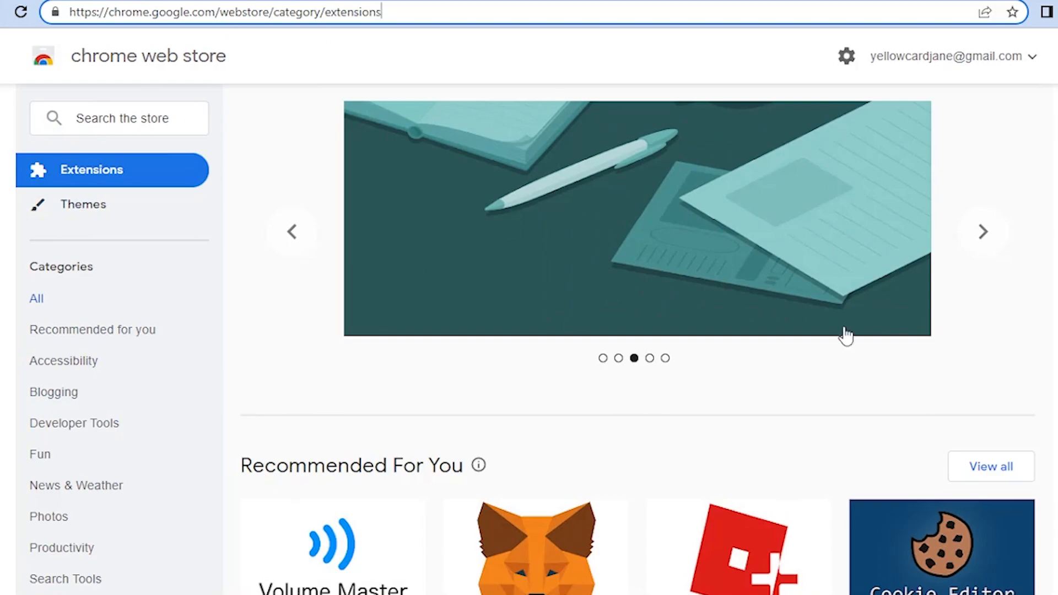
mouse_move(187, 180)
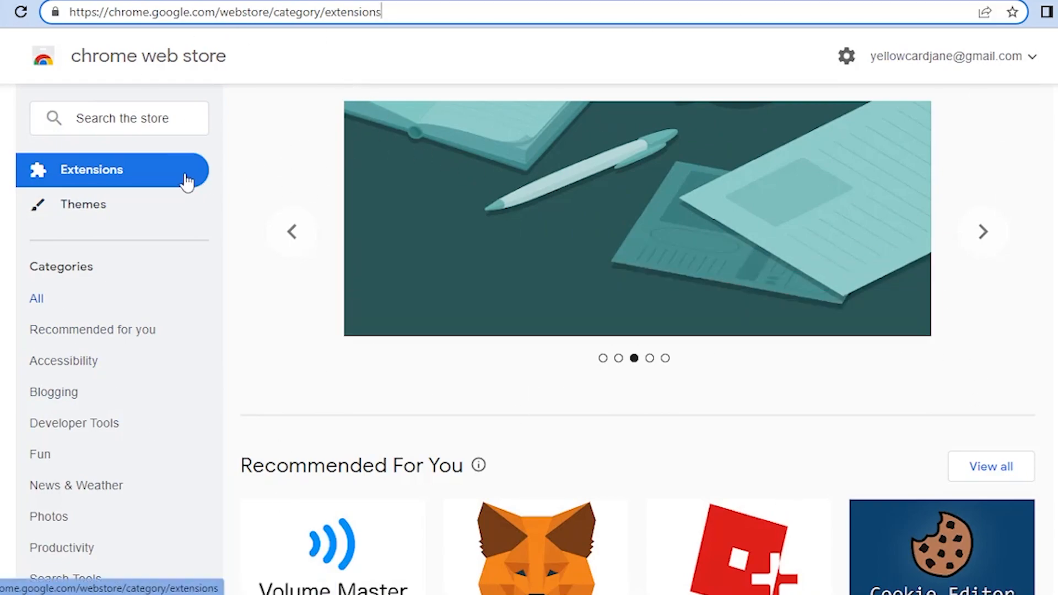
left_click(119, 118)
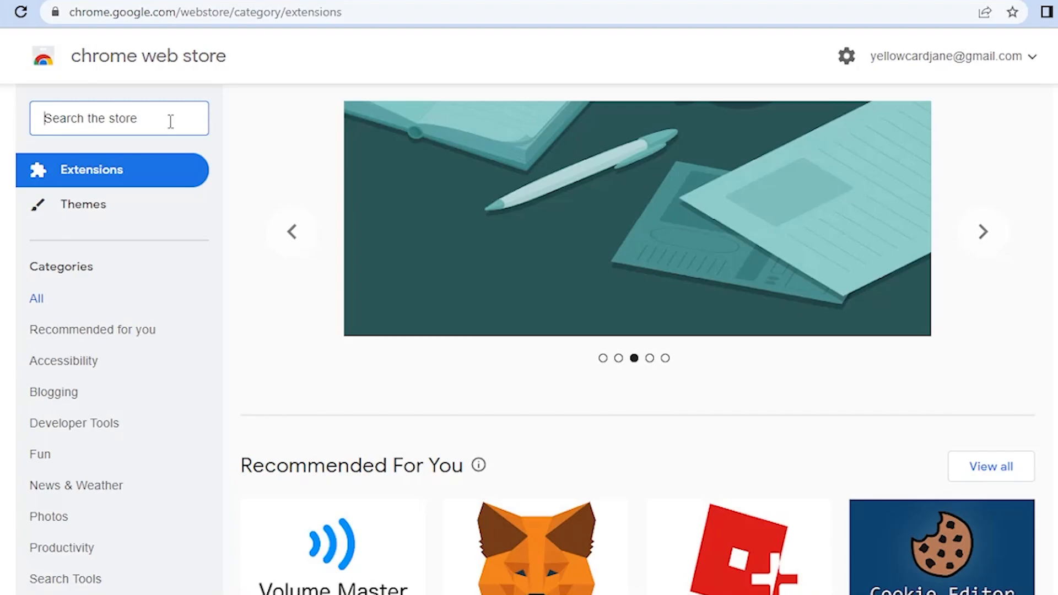
type("gmail templates")
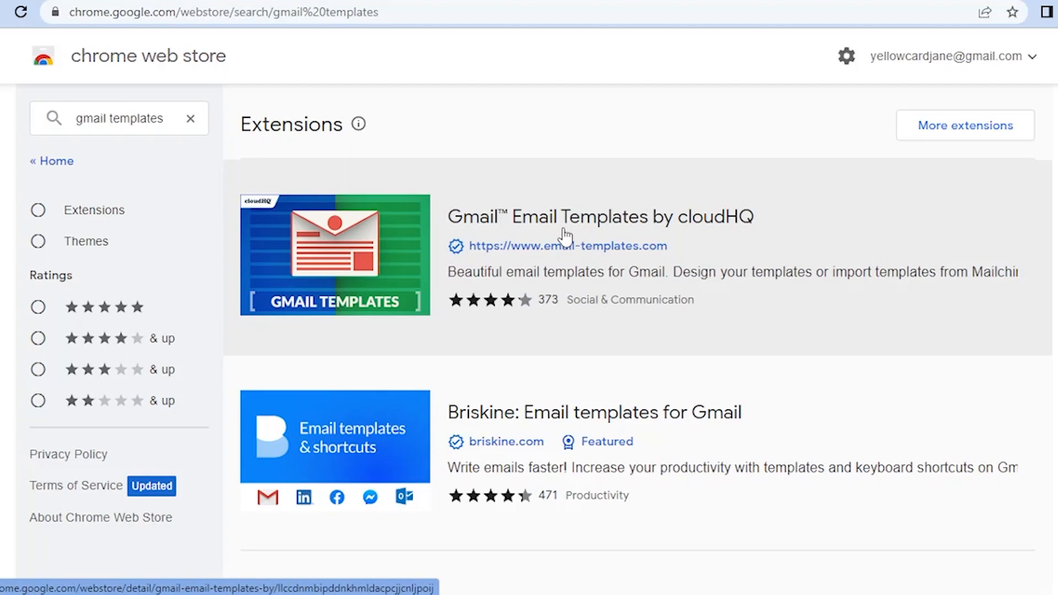
mouse_move(730, 245)
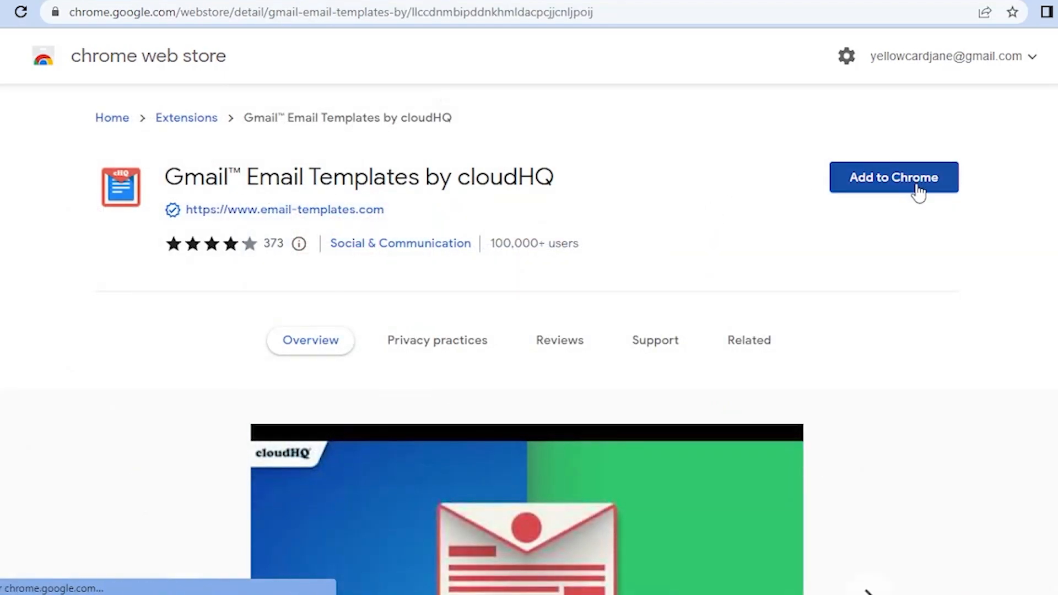
left_click(893, 177)
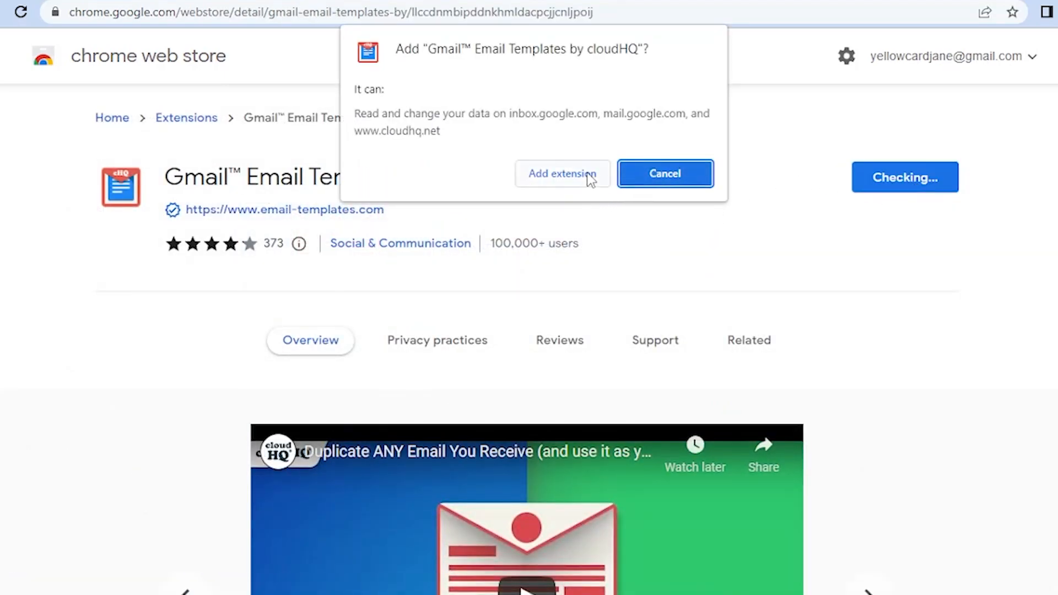
left_click(562, 174)
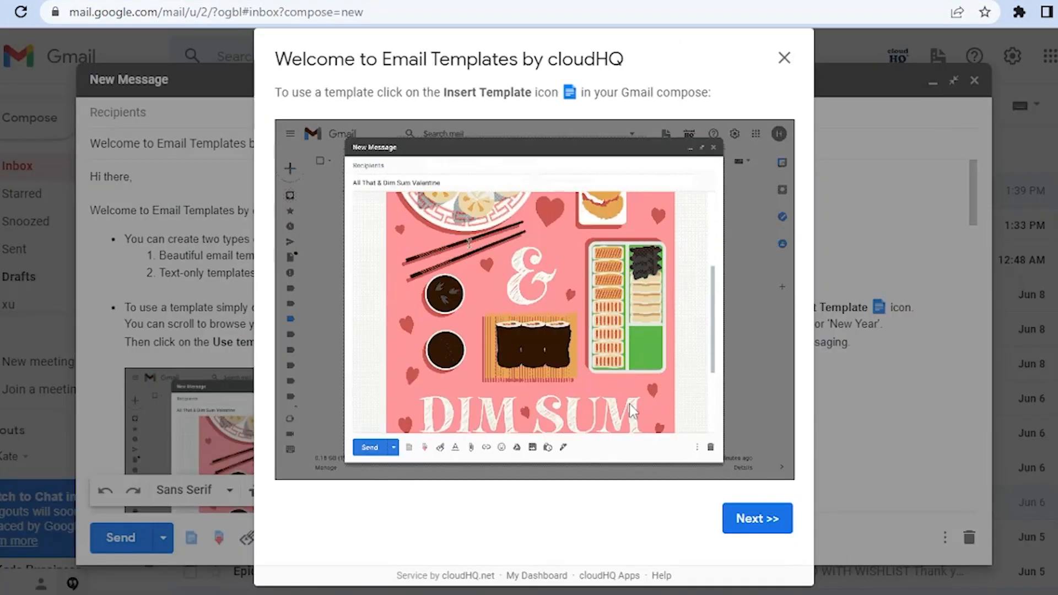
- Dismiss the cloudHQ welcome guide and read the Dapper Dad Father's Day Sale email
left_click(757, 519)
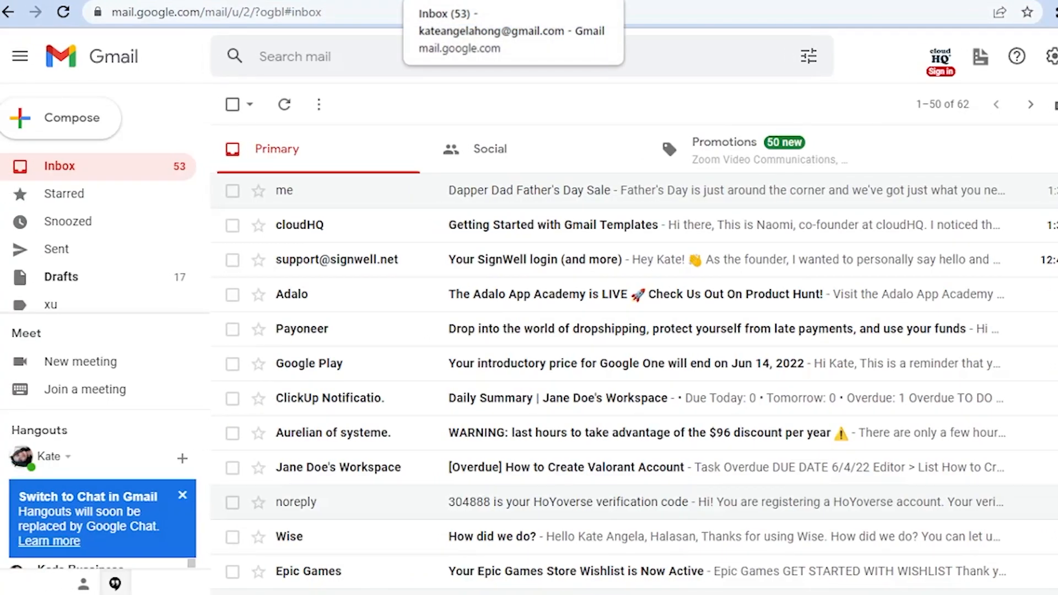
mouse_move(579, 190)
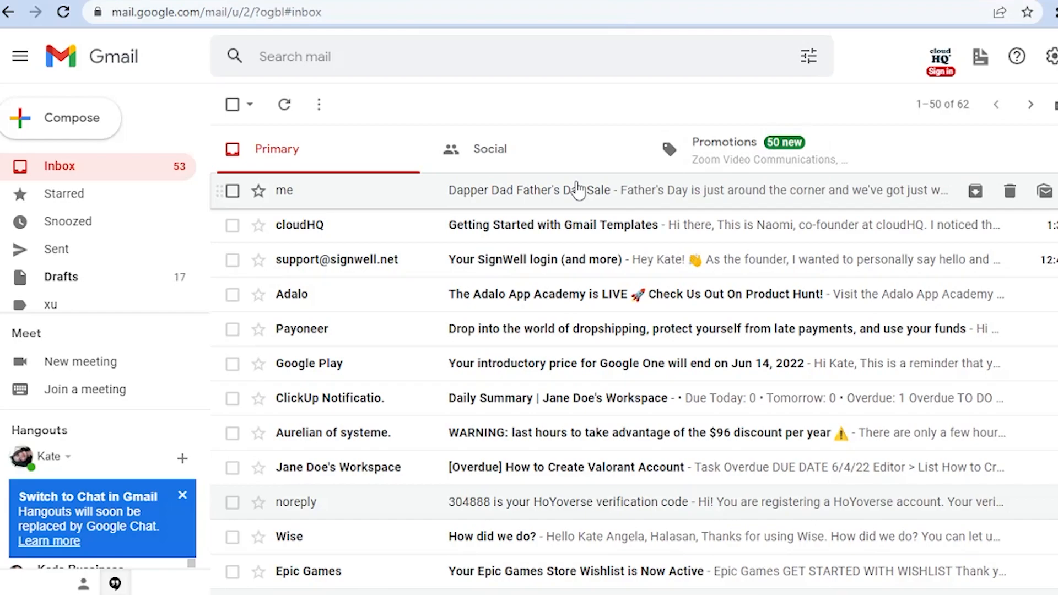
left_click(607, 190)
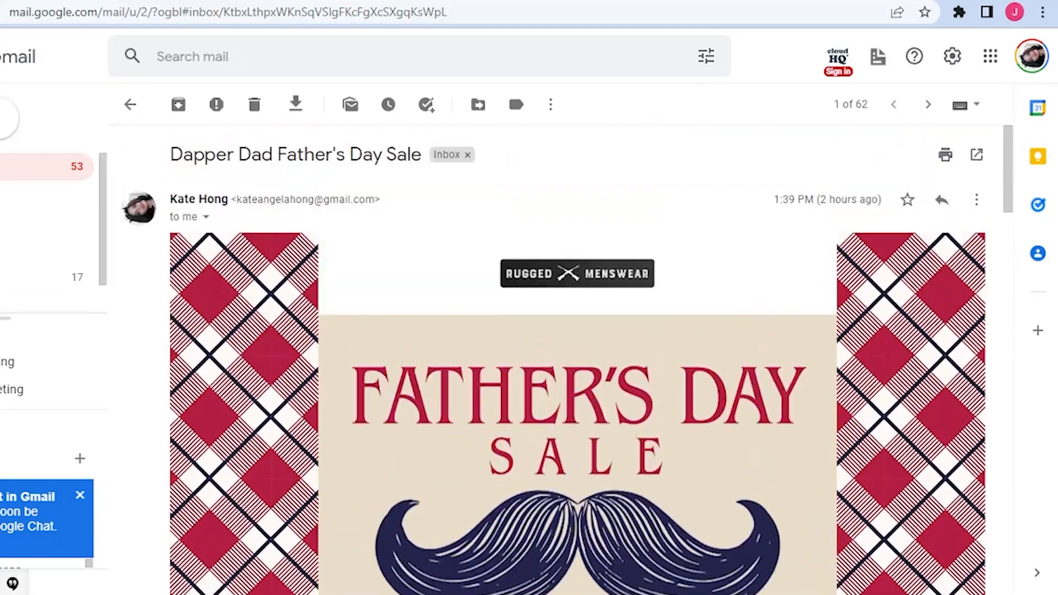
mouse_move(259, 309)
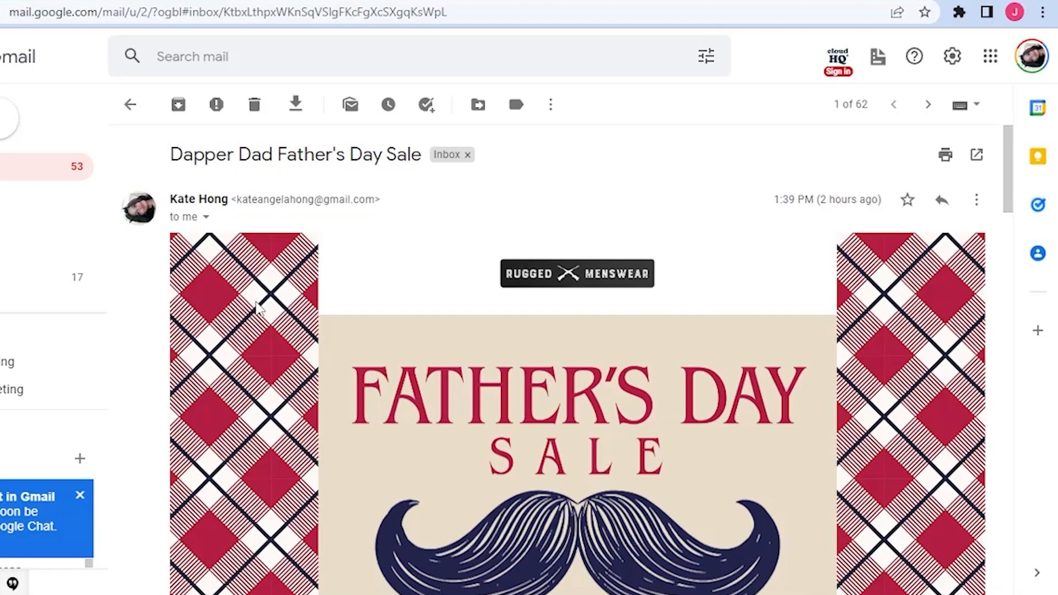
scroll("down", 3)
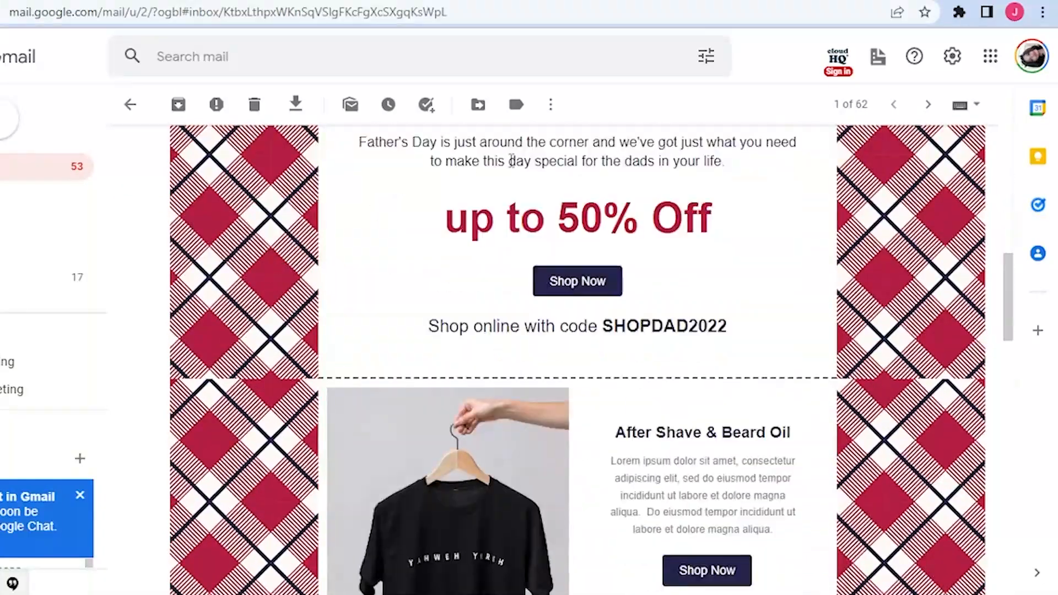
scroll("down", 3)
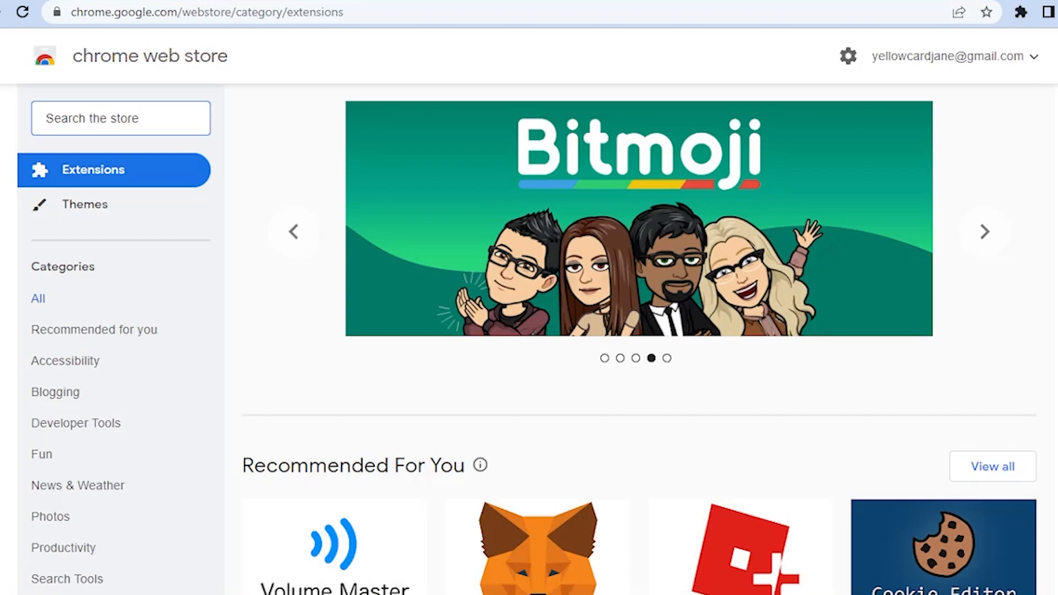
left_click(984, 232)
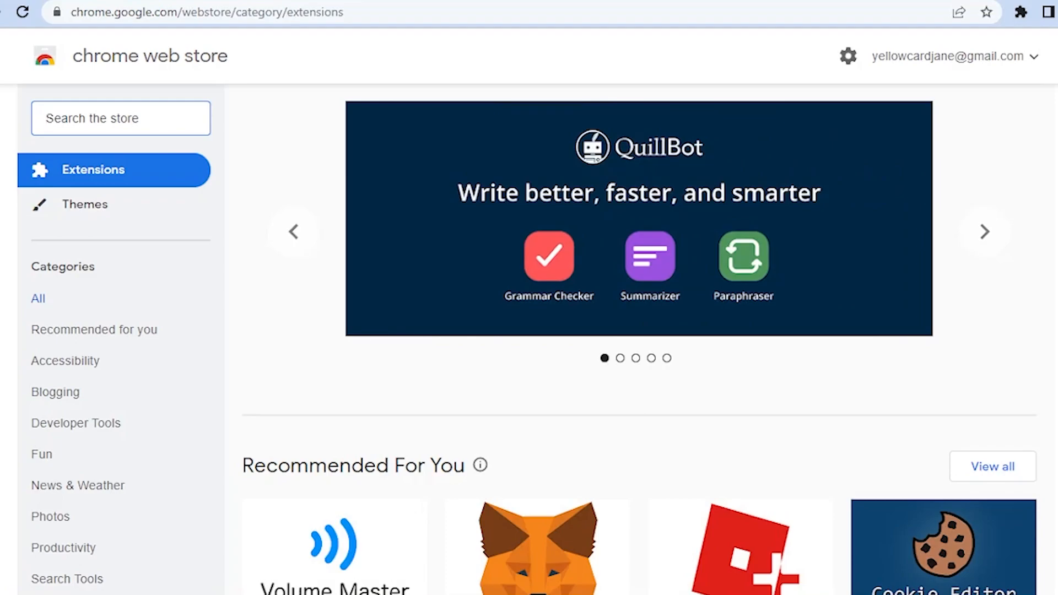
left_click(983, 231)
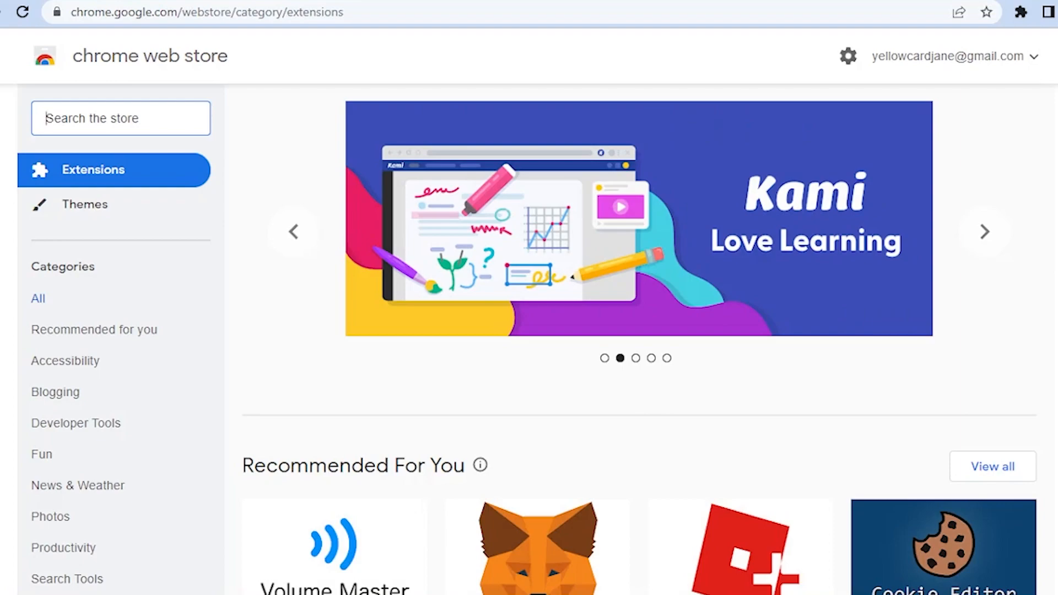
left_click(984, 232)
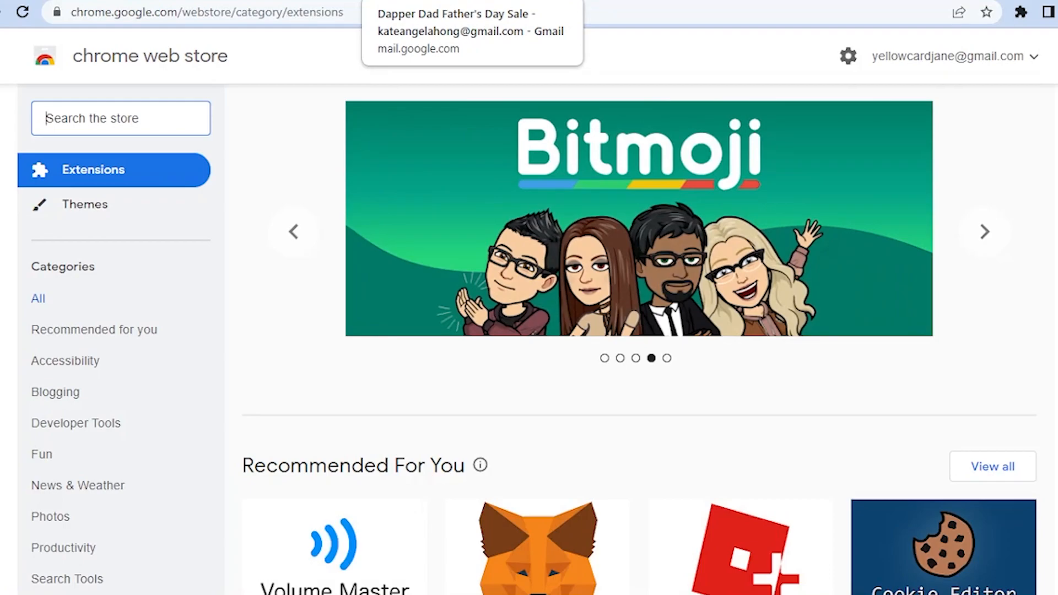
left_click(983, 232)
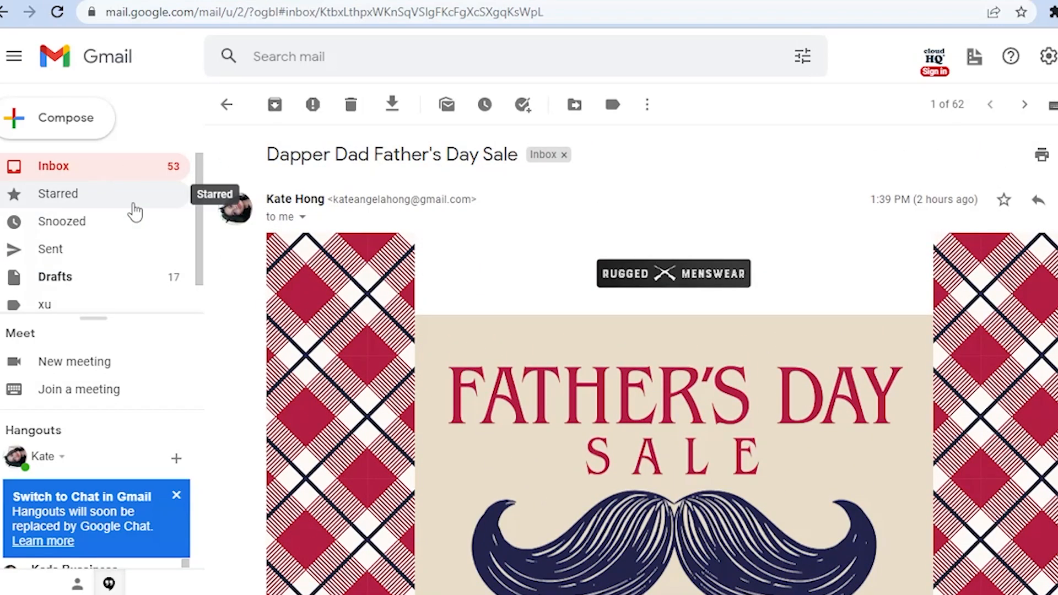
mouse_move(866, 64)
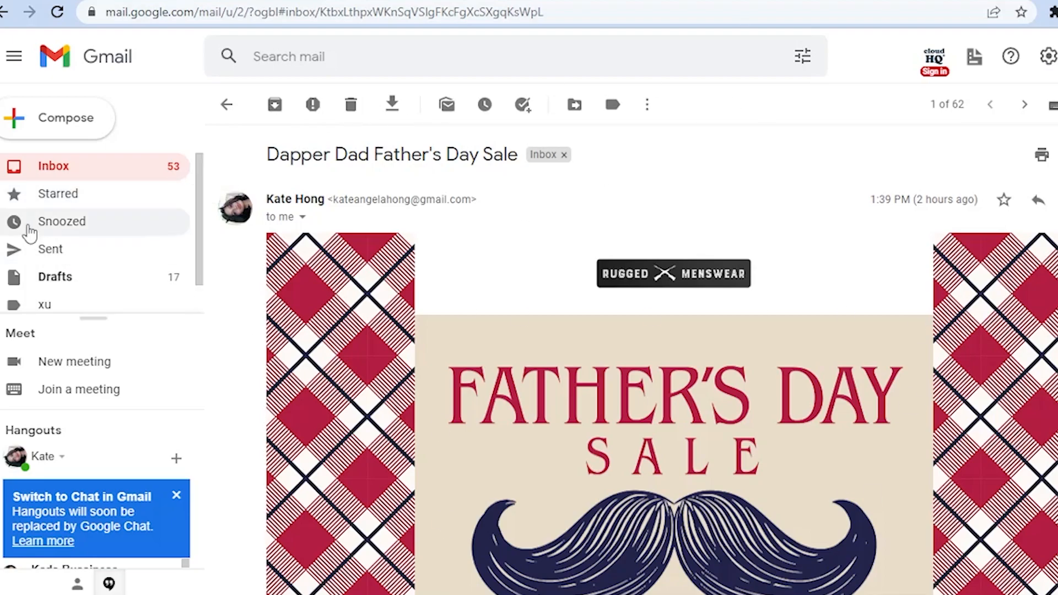
left_click(226, 105)
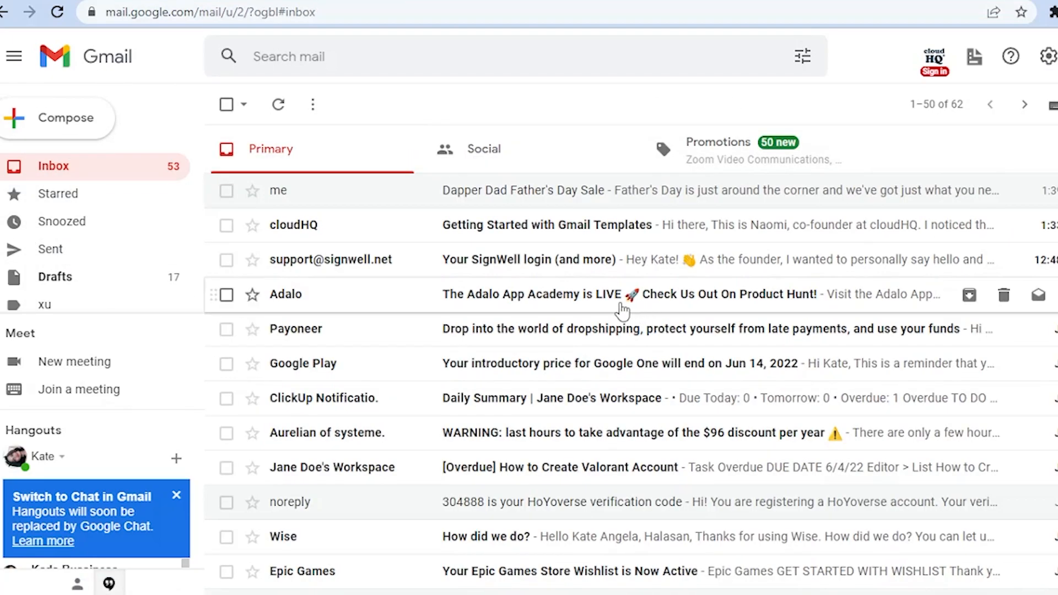
mouse_move(169, 506)
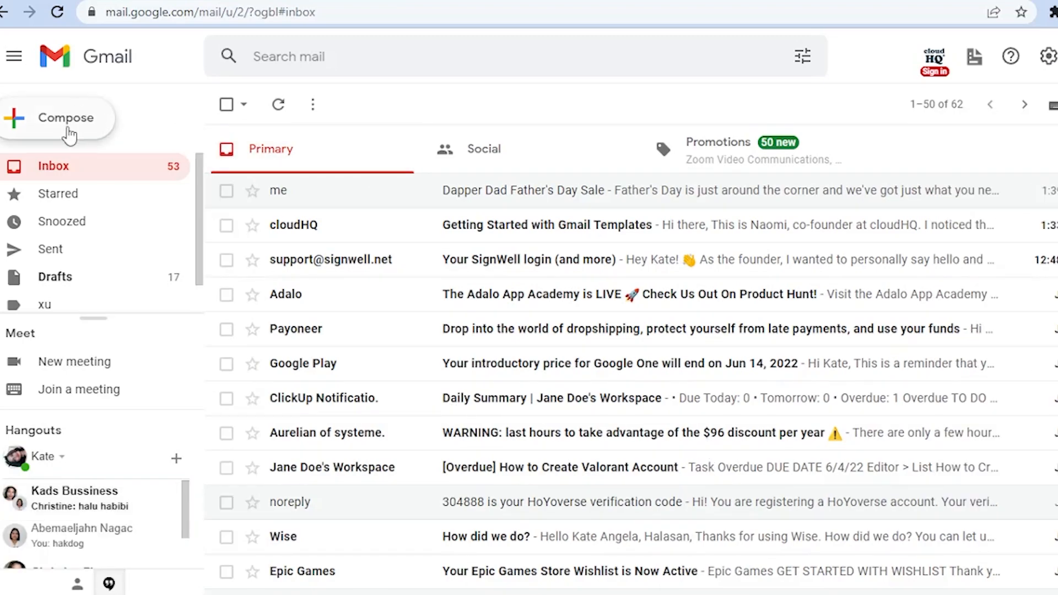
left_click(66, 118)
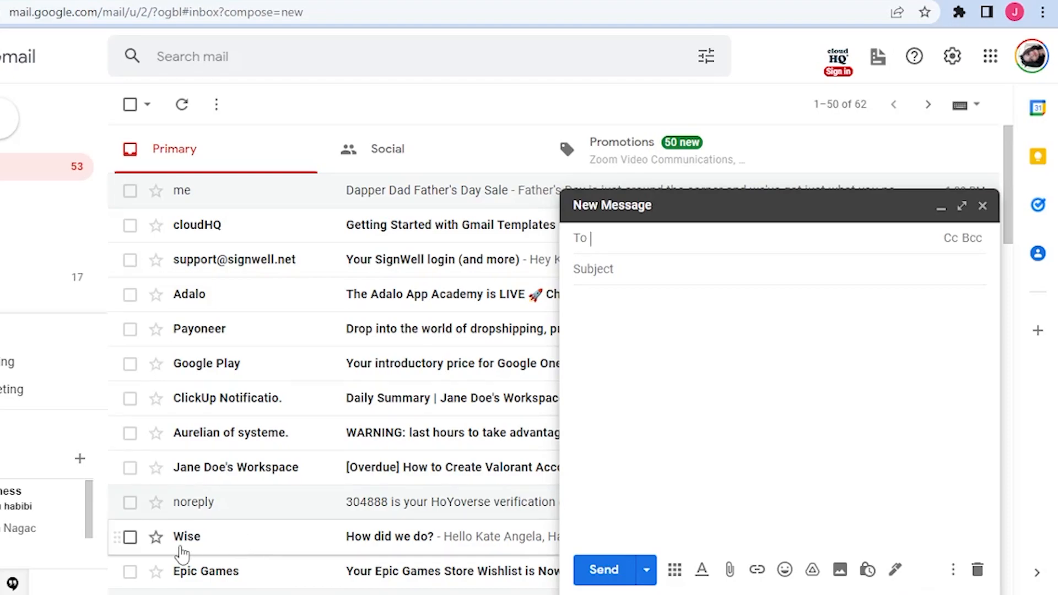
mouse_move(175, 516)
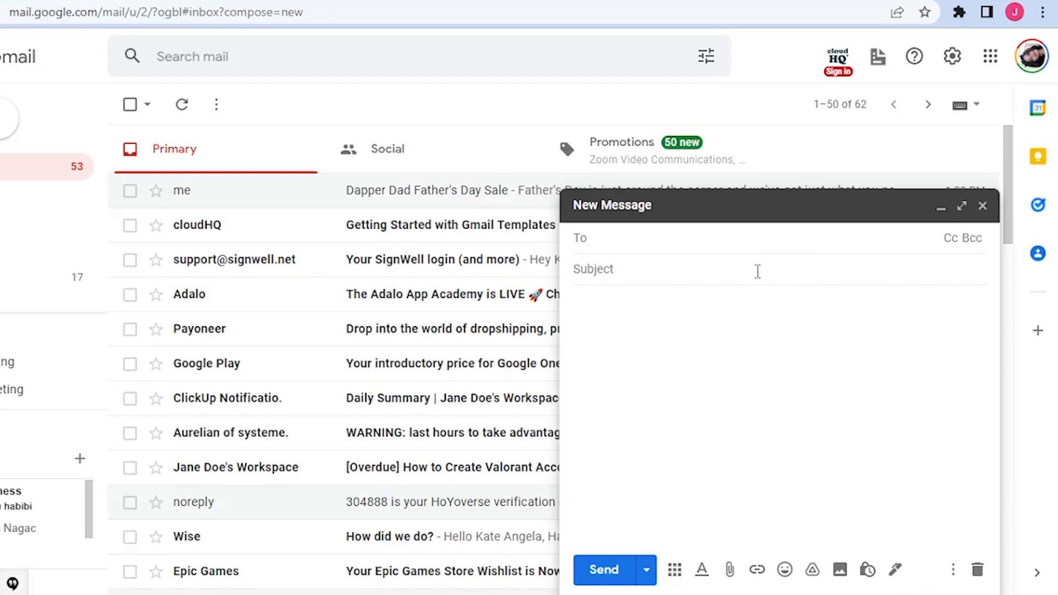
type("kate")
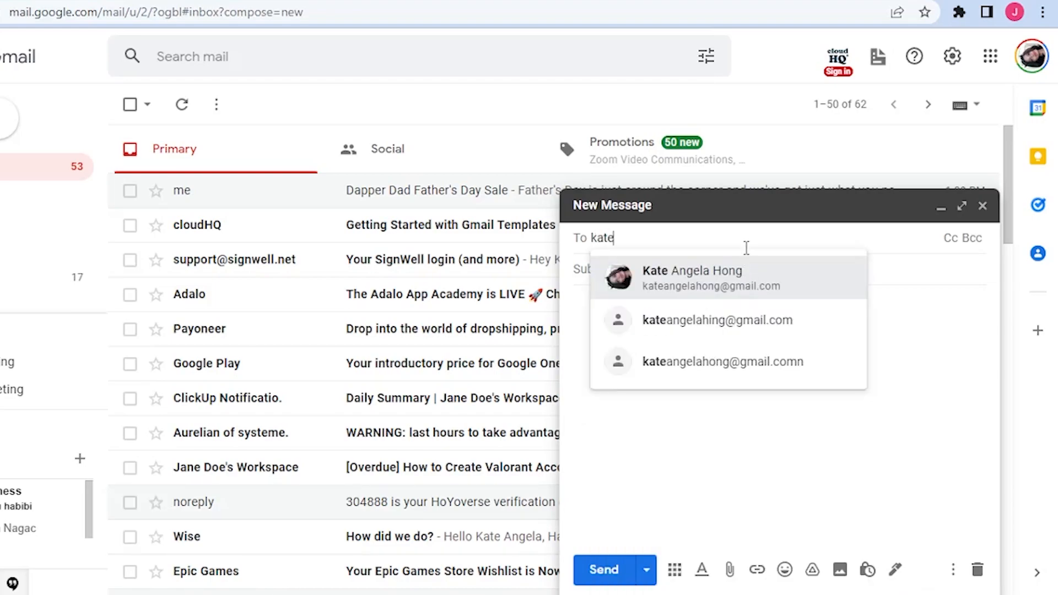
left_click(692, 277)
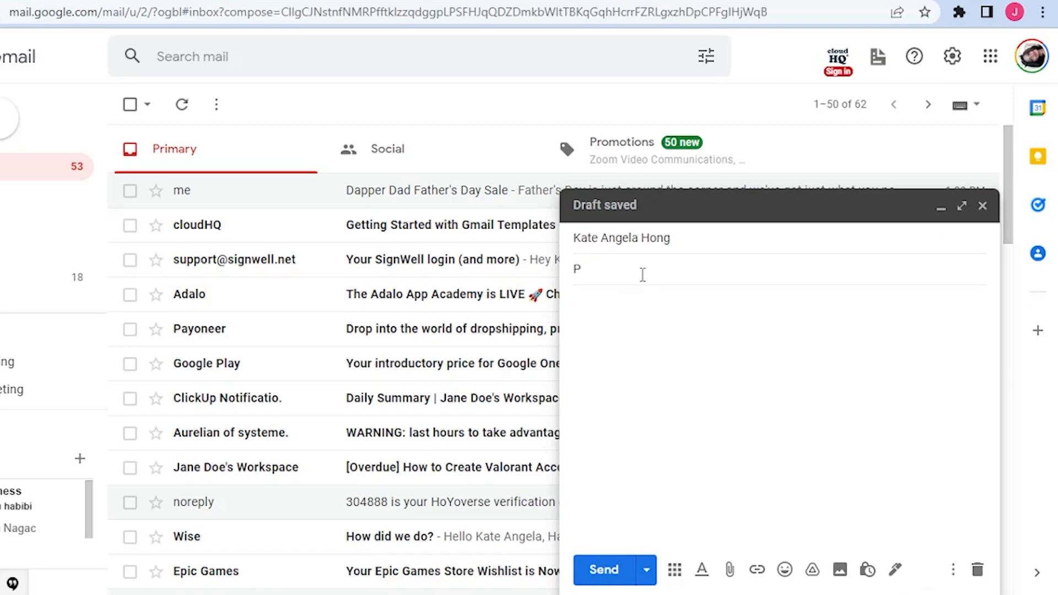
type("RO")
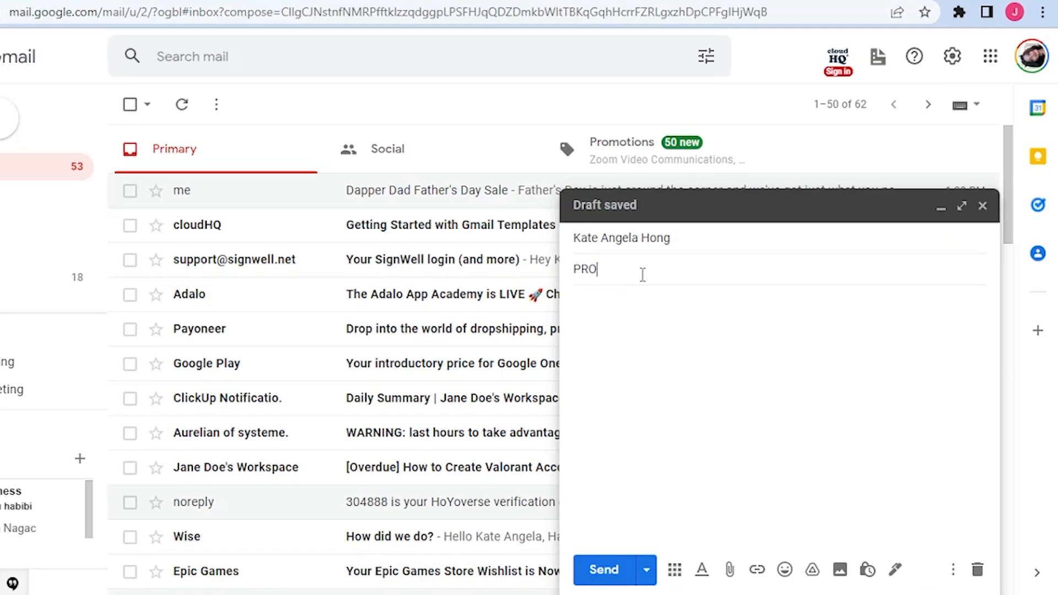
type("MOTION")
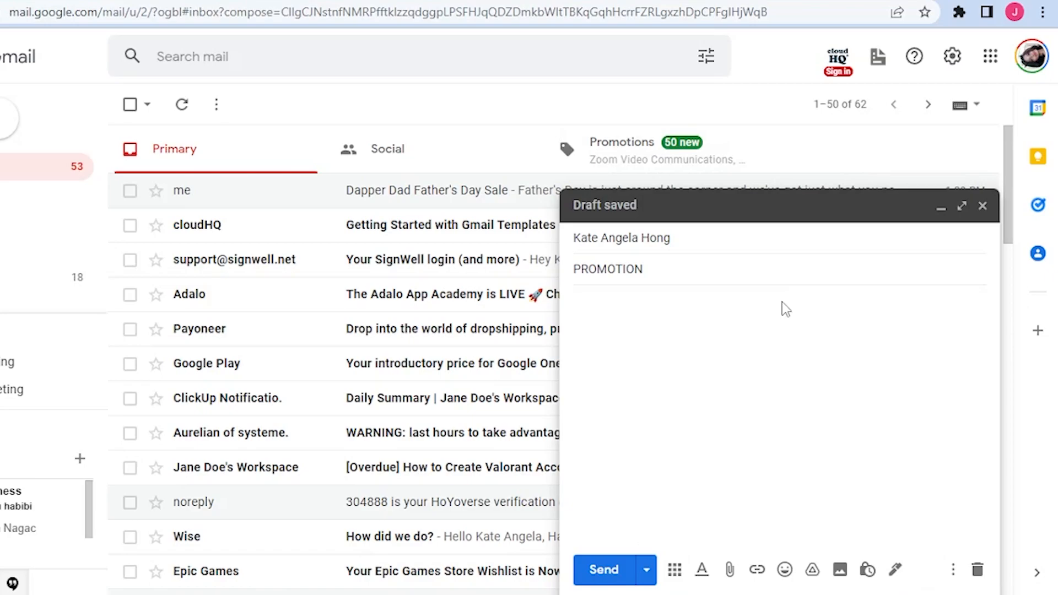
mouse_move(673, 570)
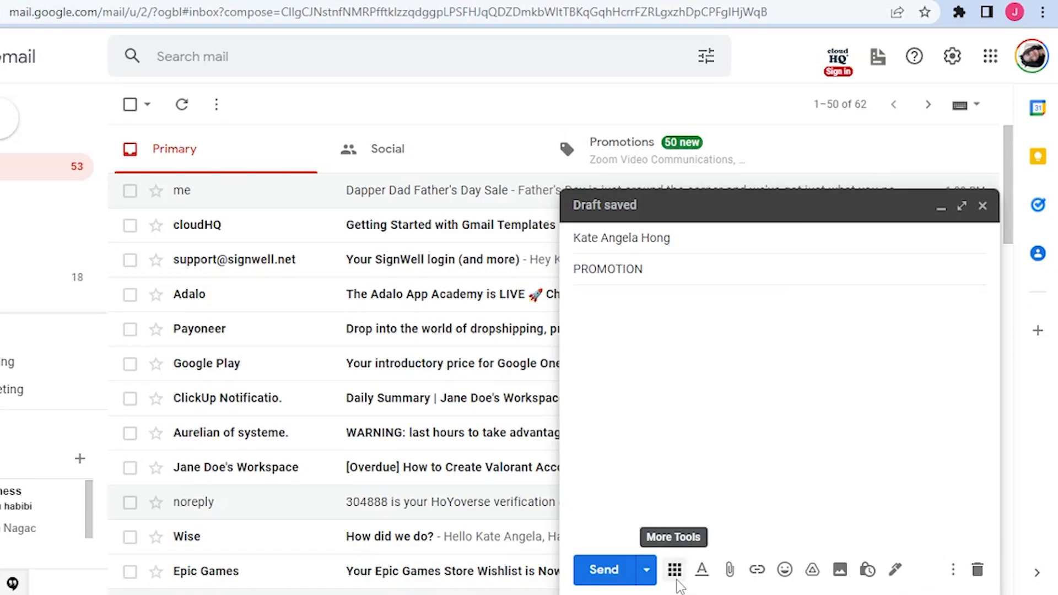
- Reveal the More Tools add-on icons in the PROMOTION draft's compose toolbar
left_click(674, 570)
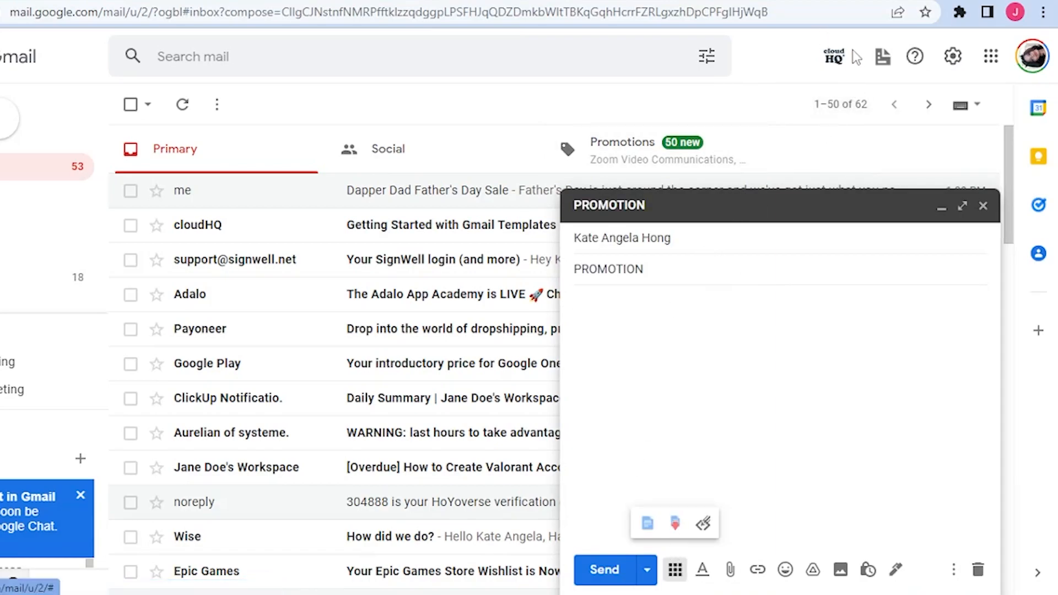
mouse_move(836, 56)
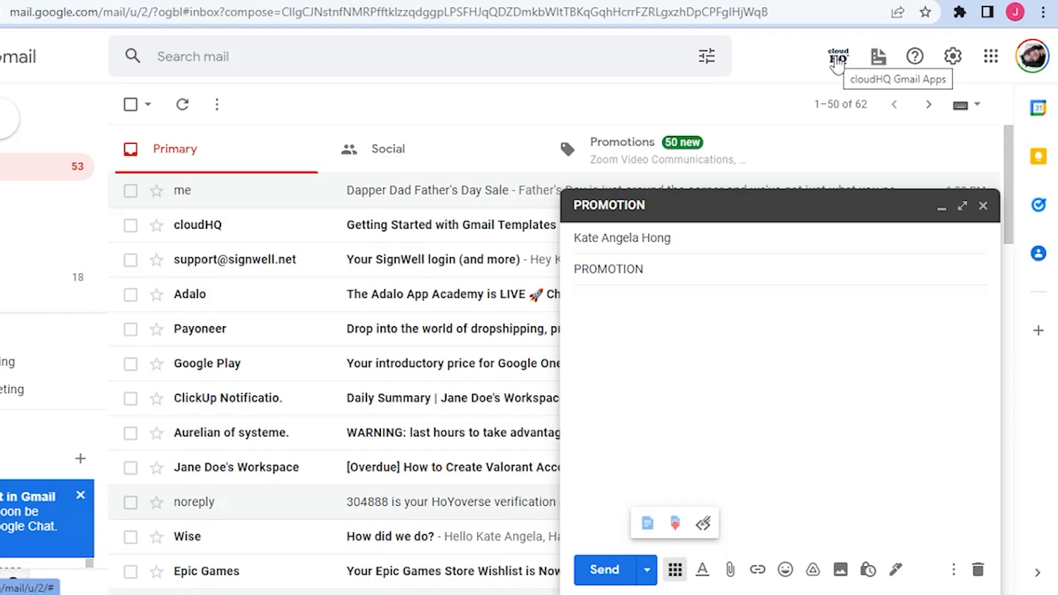
mouse_move(662, 537)
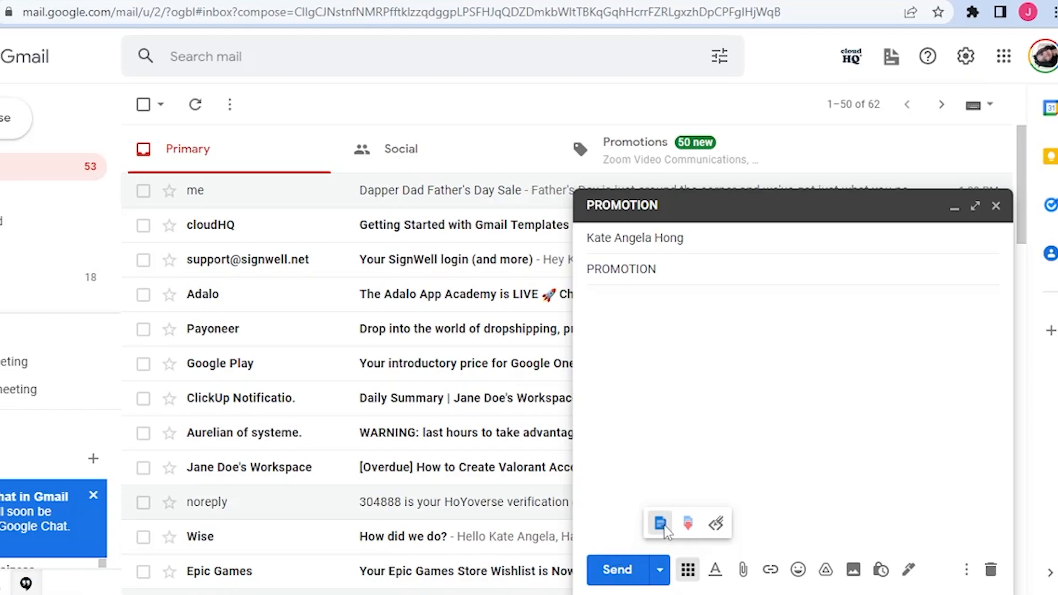
- Open the cloudHQ template gallery and scroll through the Free Templates
left_click(659, 523)
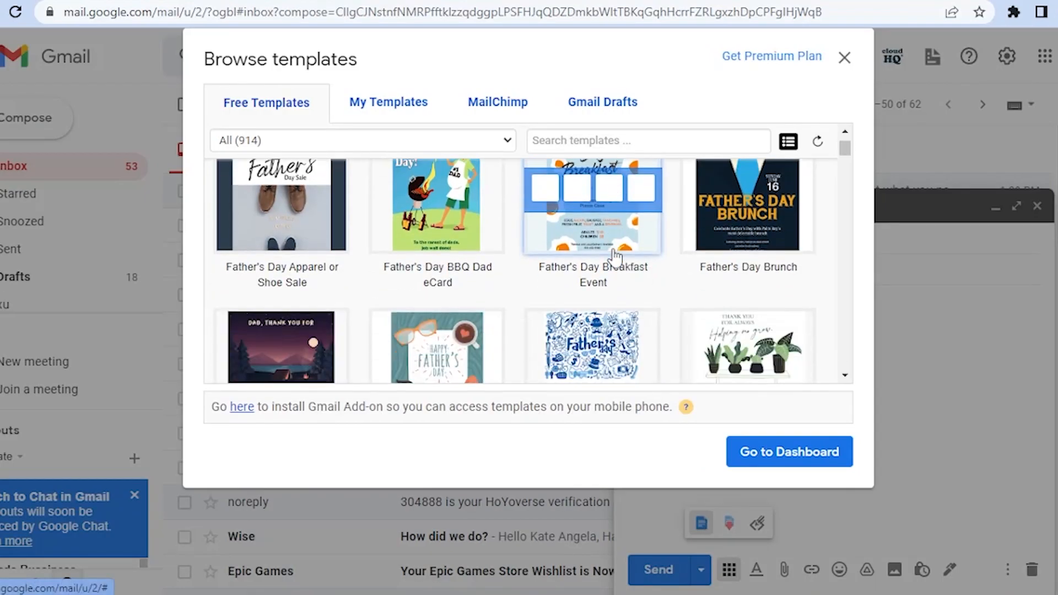
scroll("down", 3)
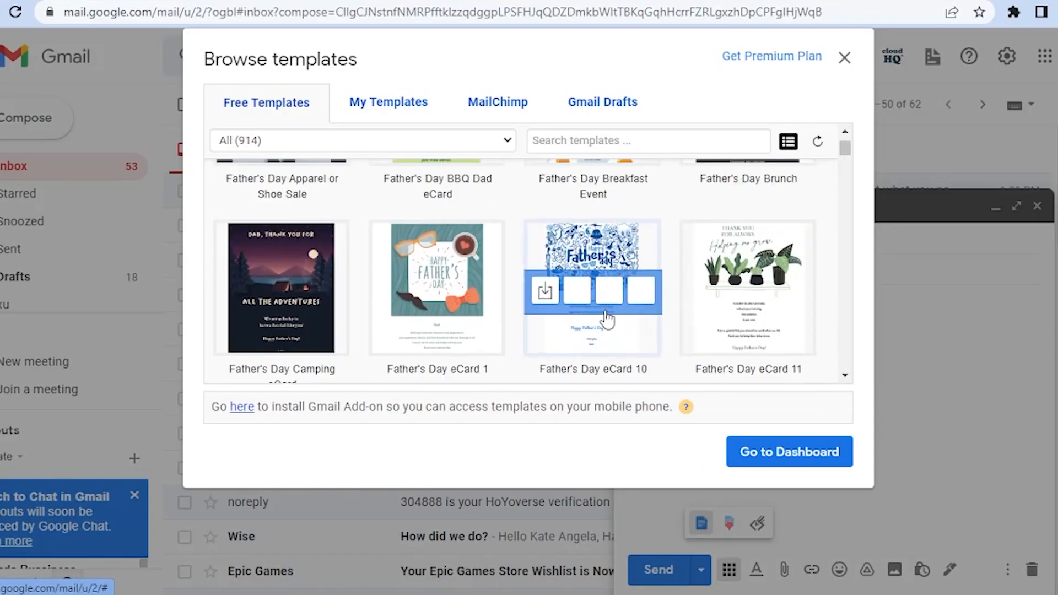
scroll("down", 3)
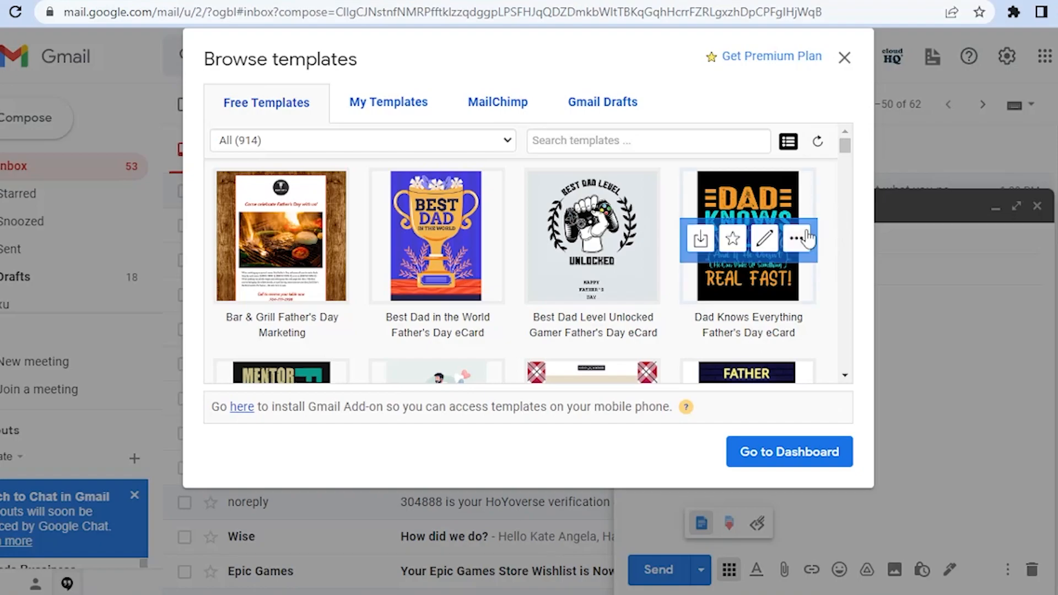
scroll("down", 3)
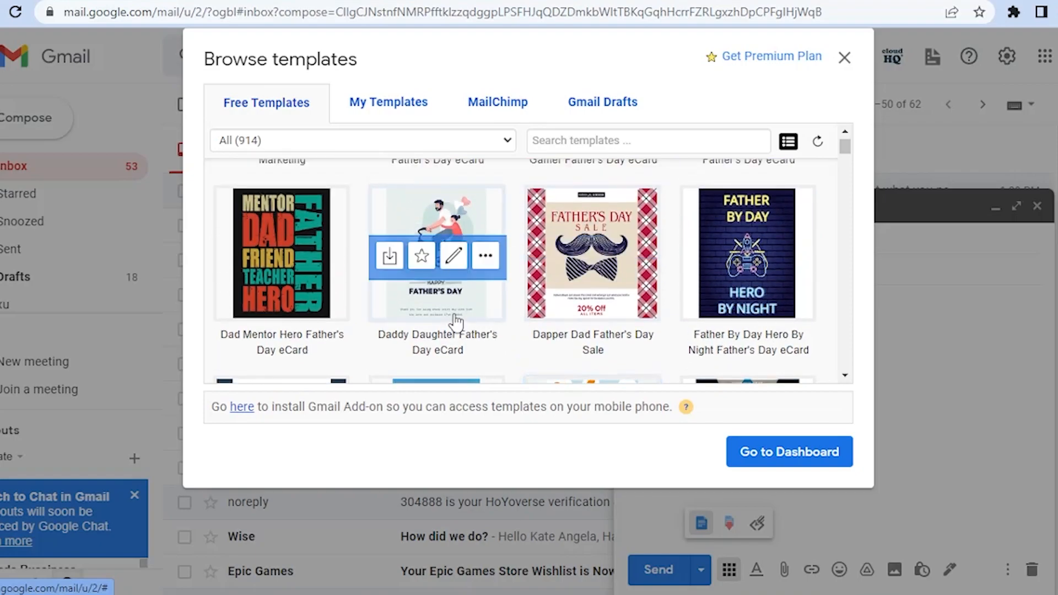
scroll("down", 3)
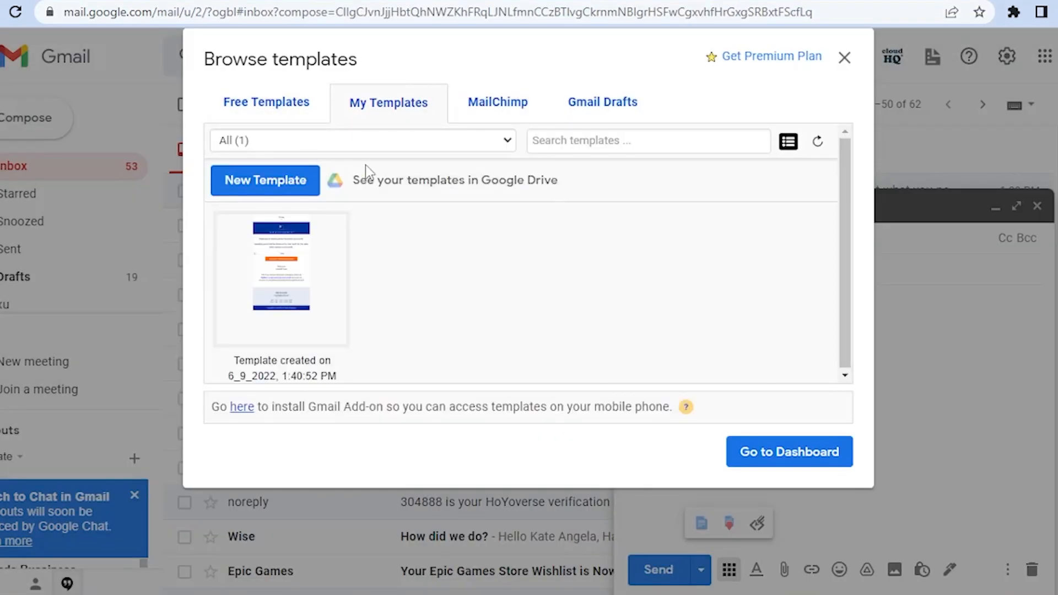
mouse_move(280, 278)
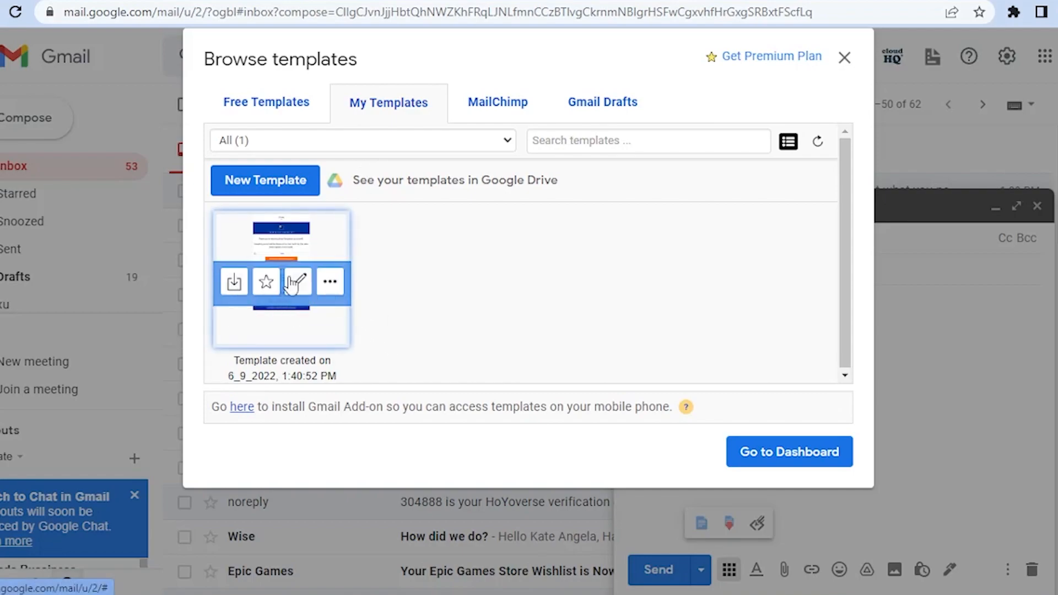
mouse_move(297, 282)
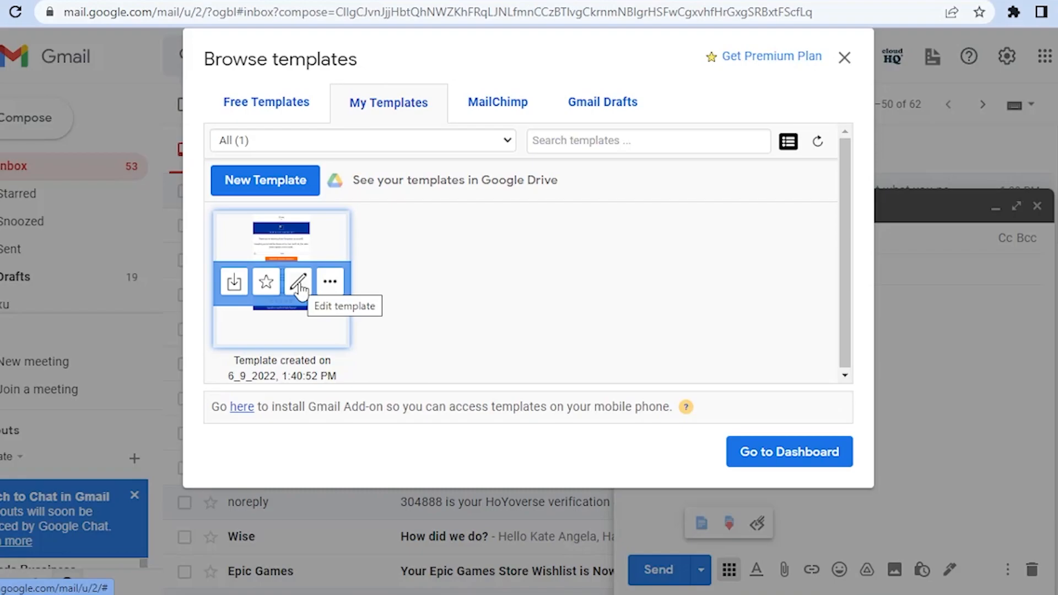
- Return to Free Templates and filter the gallery to the Marketing category
left_click(265, 102)
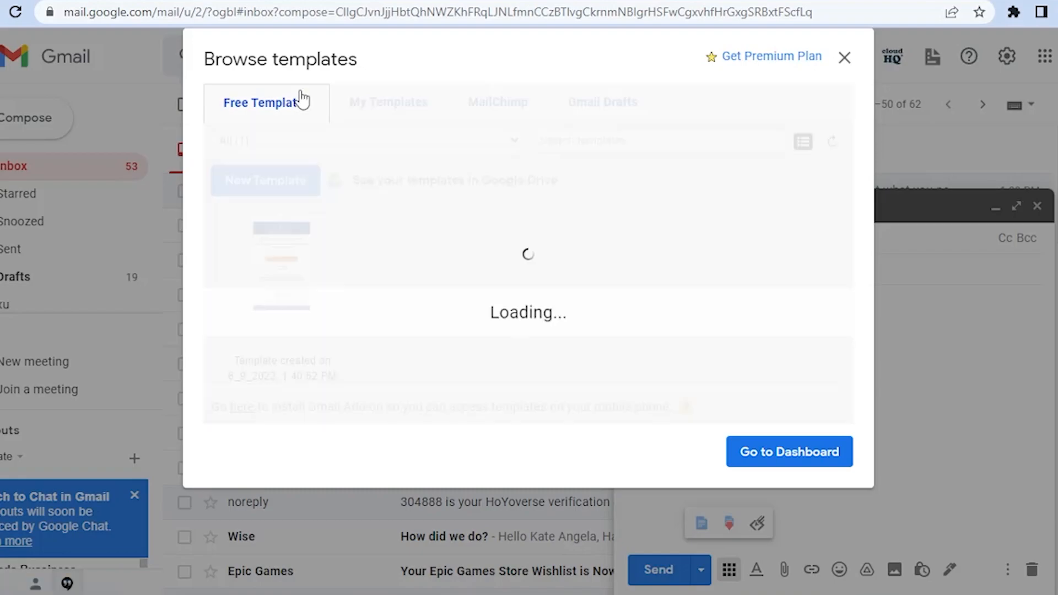
left_click(362, 140)
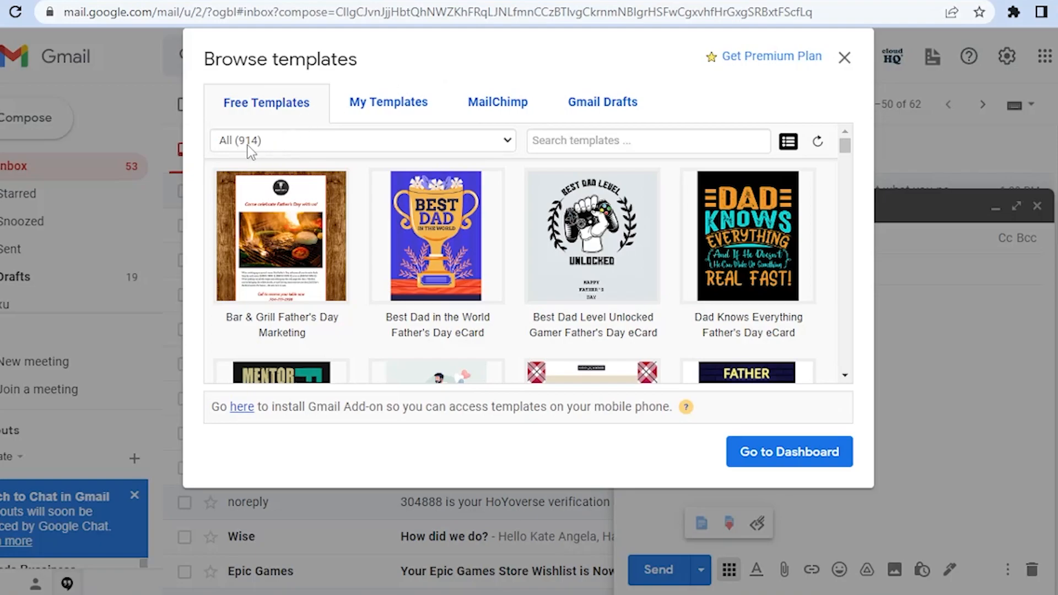
left_click(362, 141)
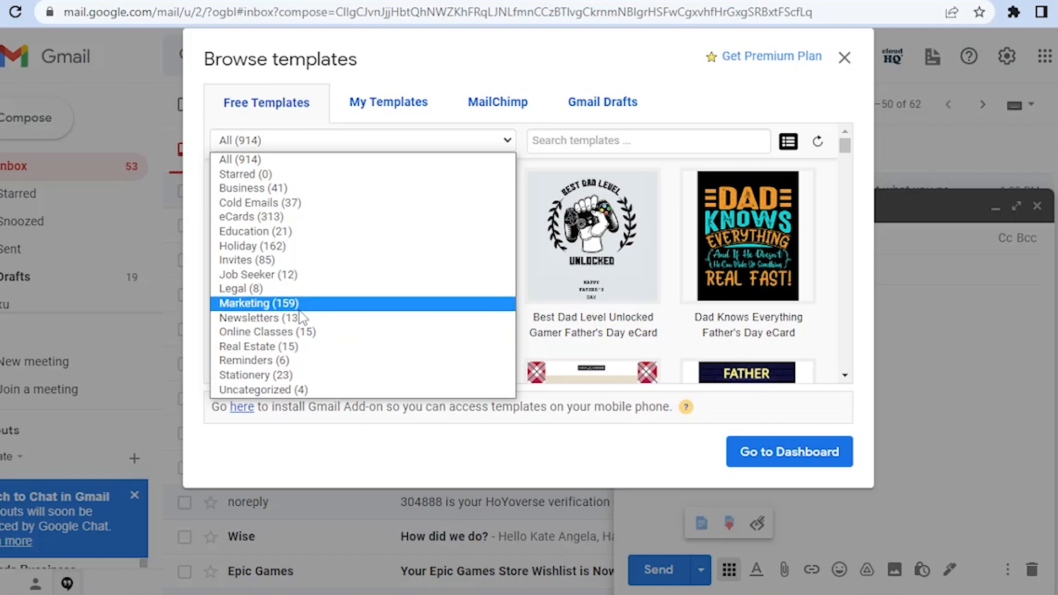
left_click(256, 303)
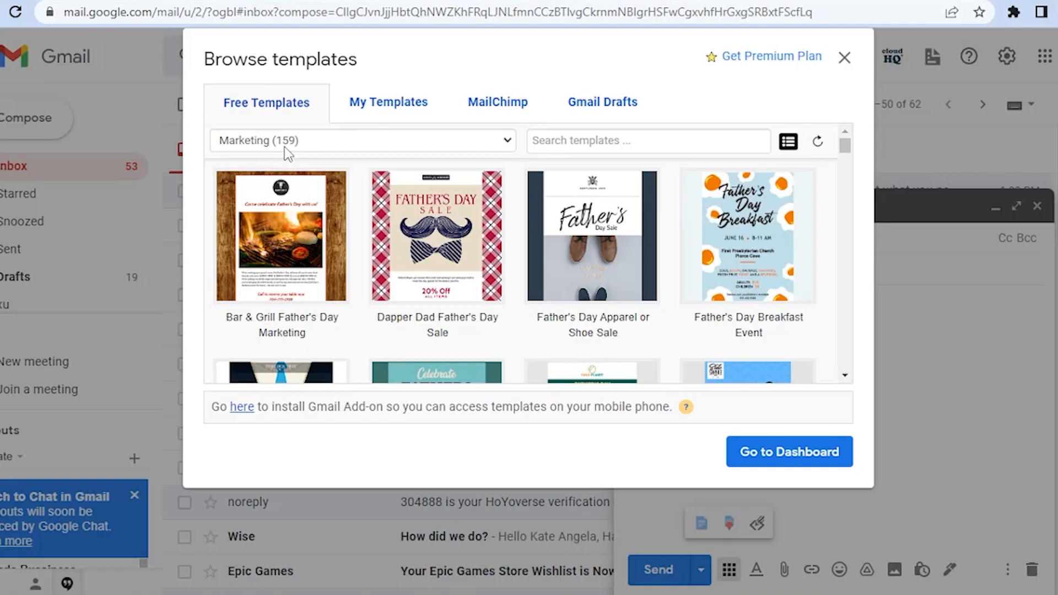
scroll("down", 3)
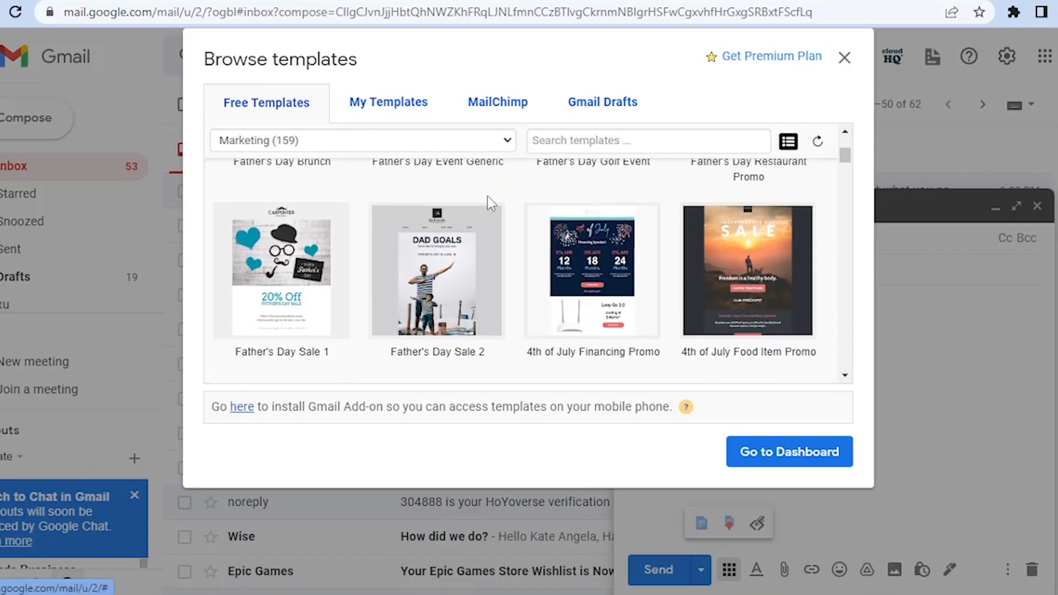
scroll("down", 3)
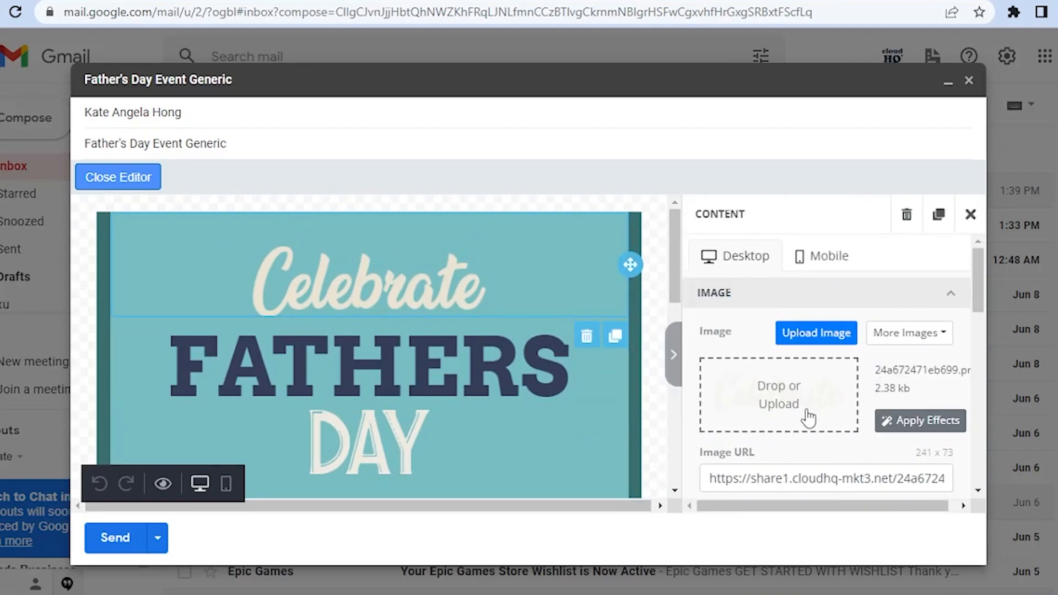
- Select the heading image and search stock photos for 'father' as a replacement
left_click(364, 364)
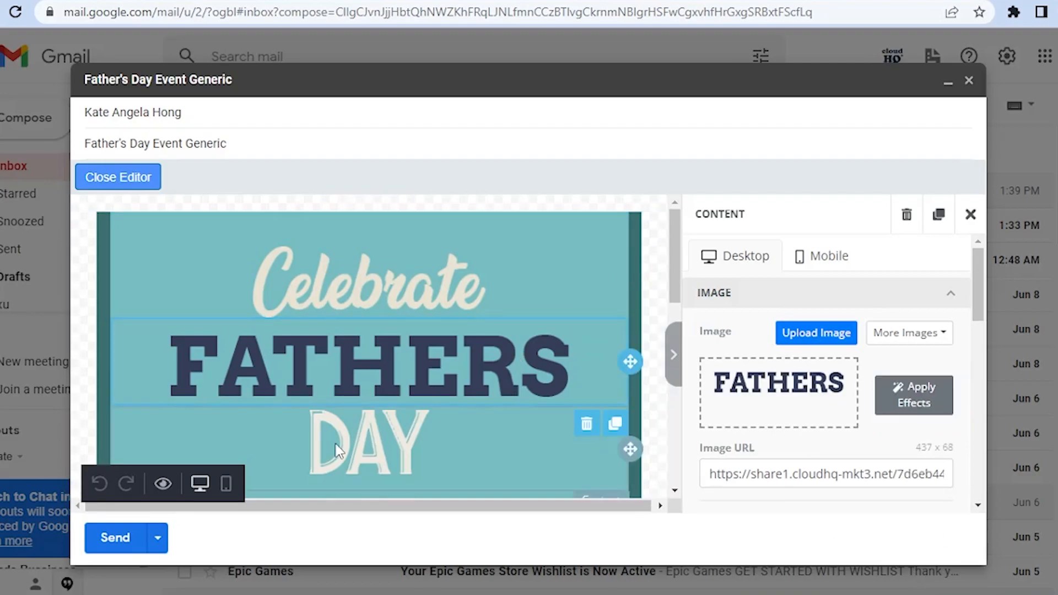
scroll("down", 3)
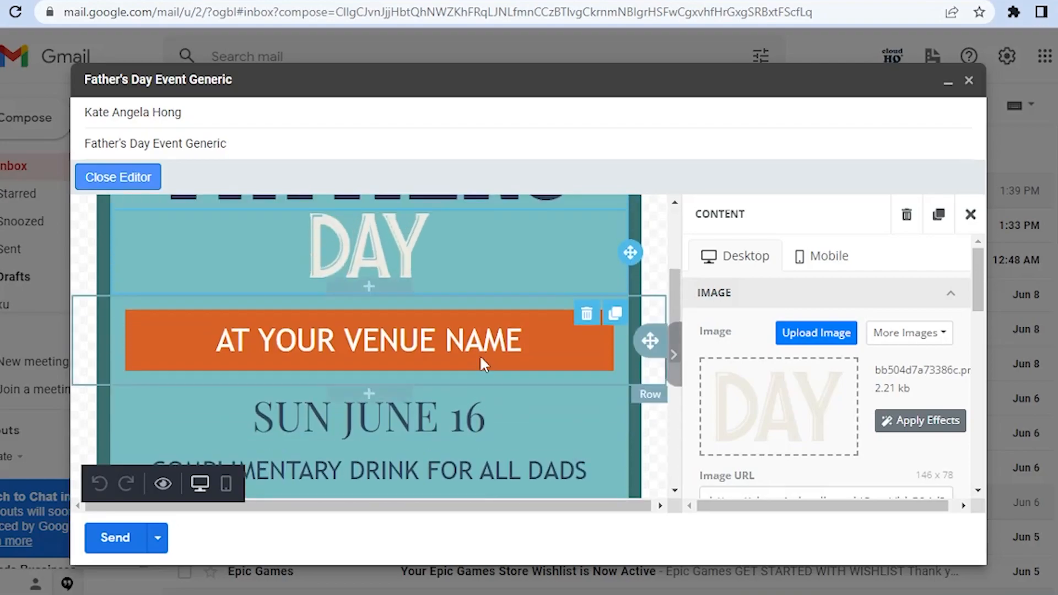
scroll("down", 3)
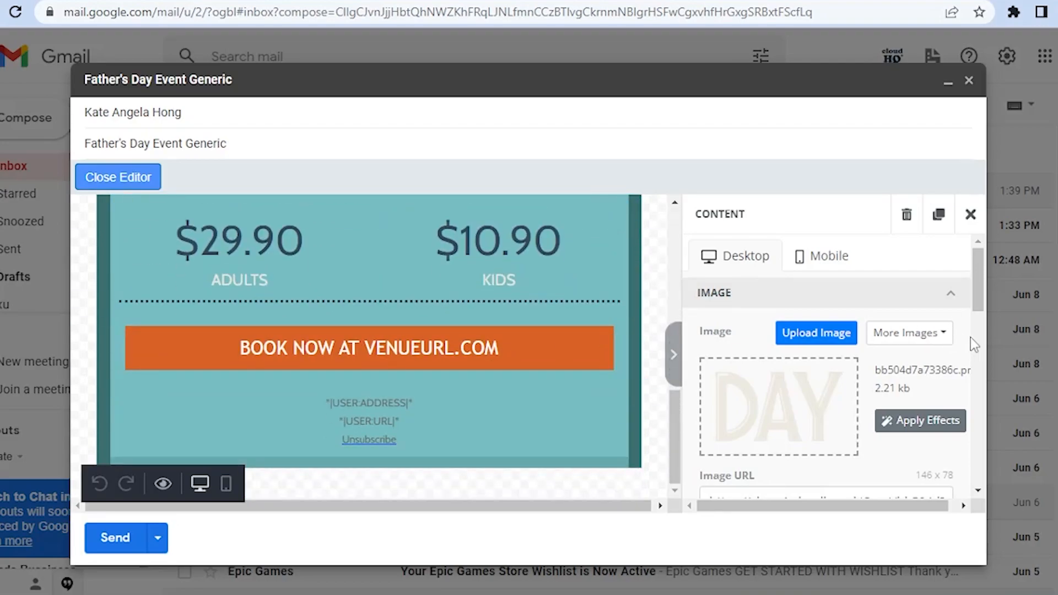
left_click(907, 333)
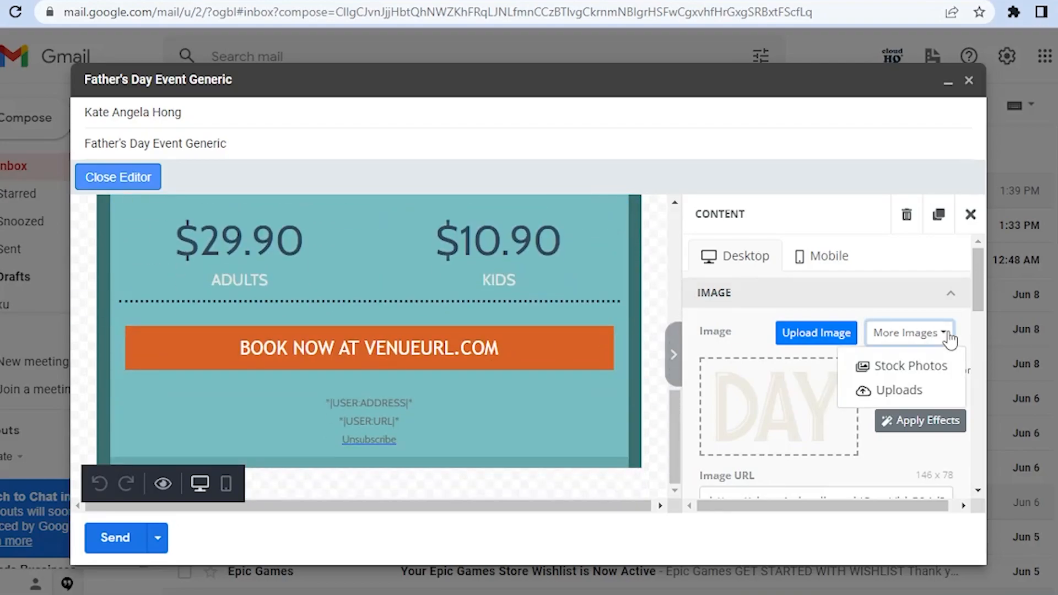
left_click(910, 365)
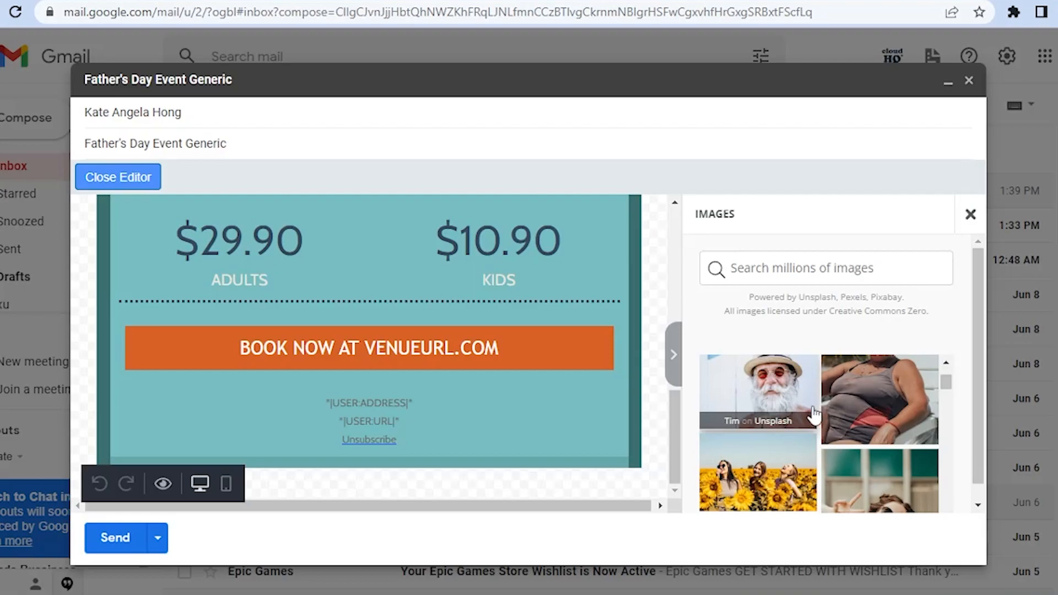
type("father")
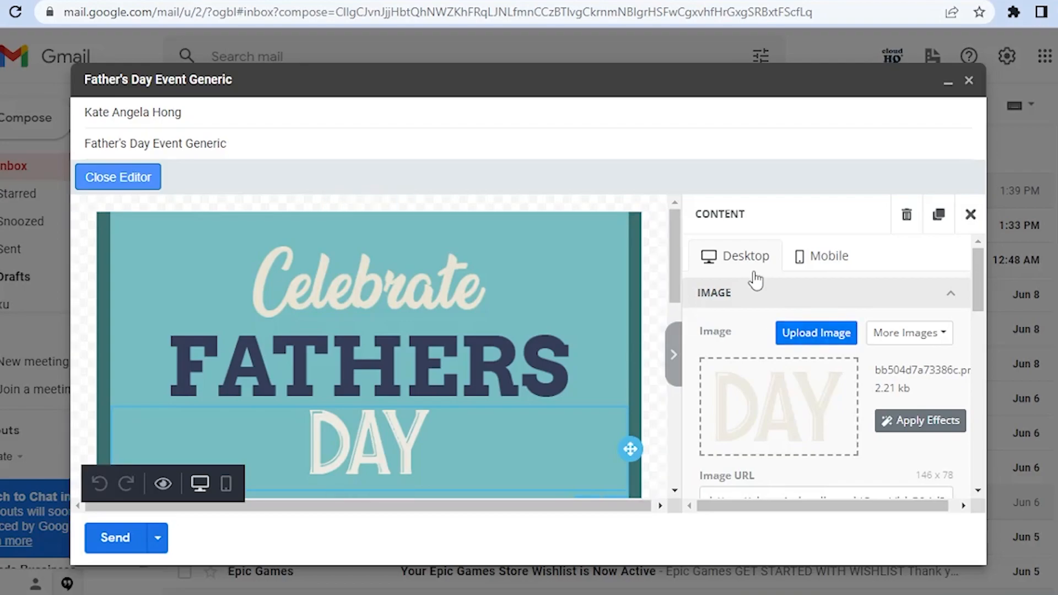
scroll("down", 3)
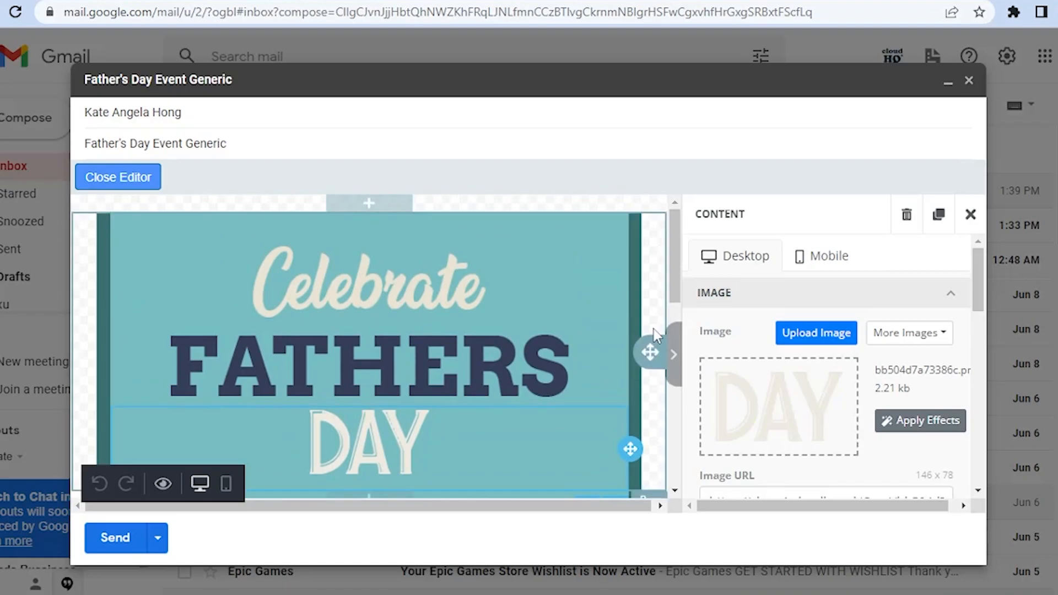
left_click(823, 256)
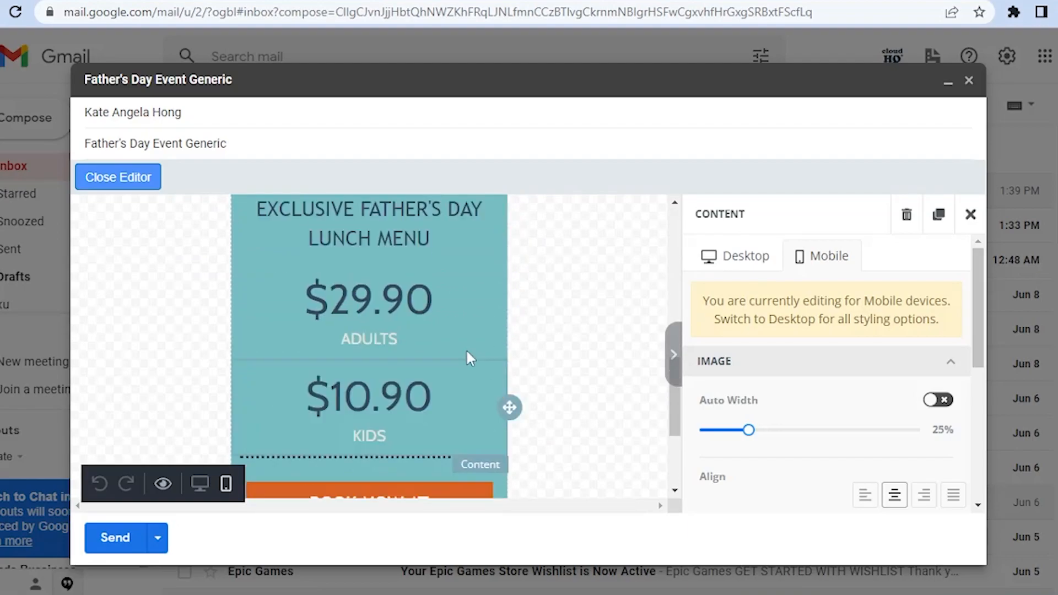
left_click(734, 256)
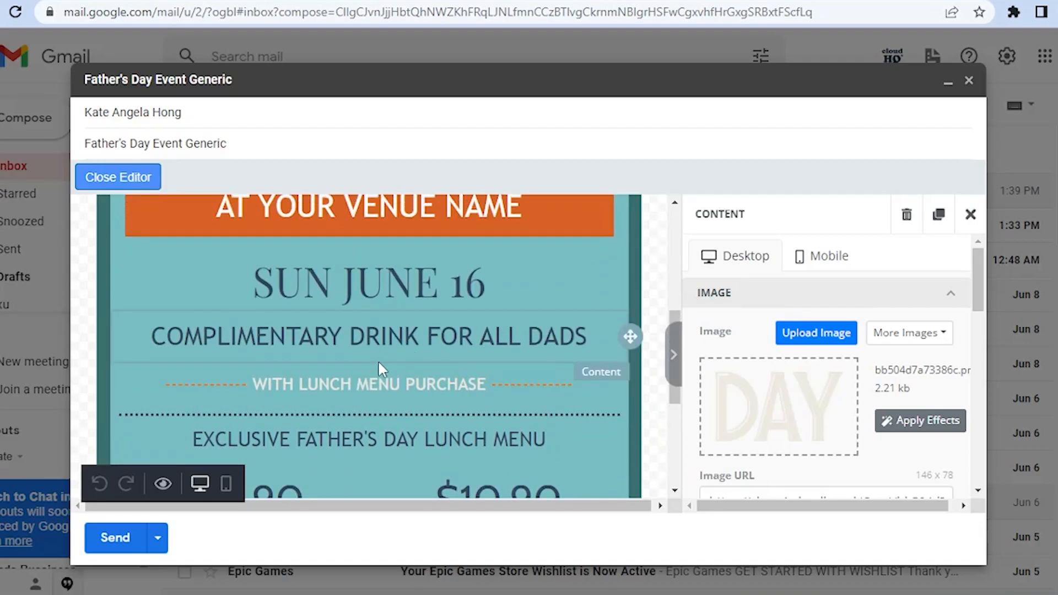
mouse_move(463, 376)
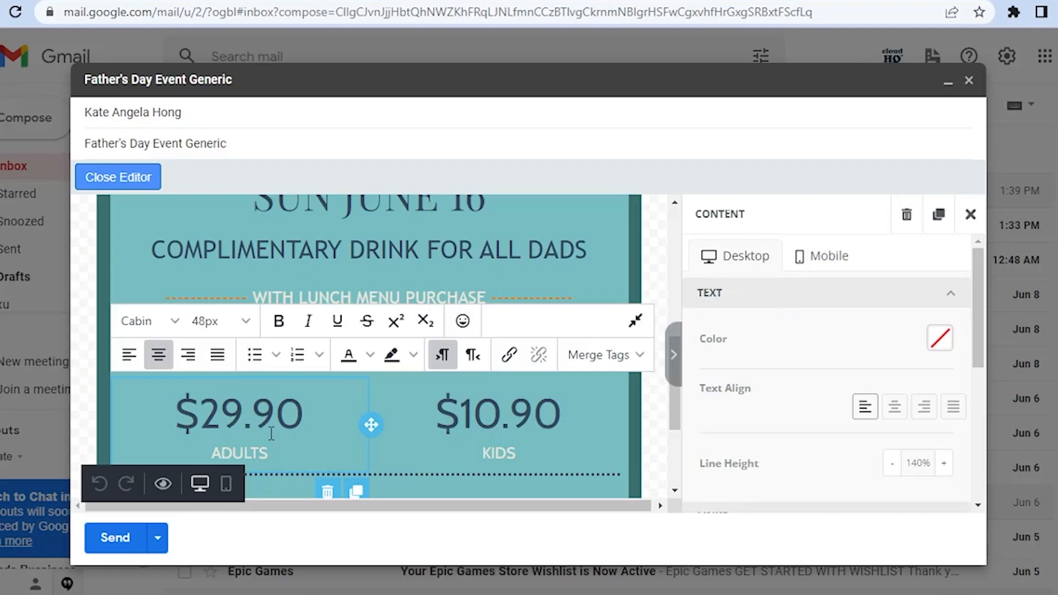
- Change the kids' ticket price to $858.1
double_click(250, 414)
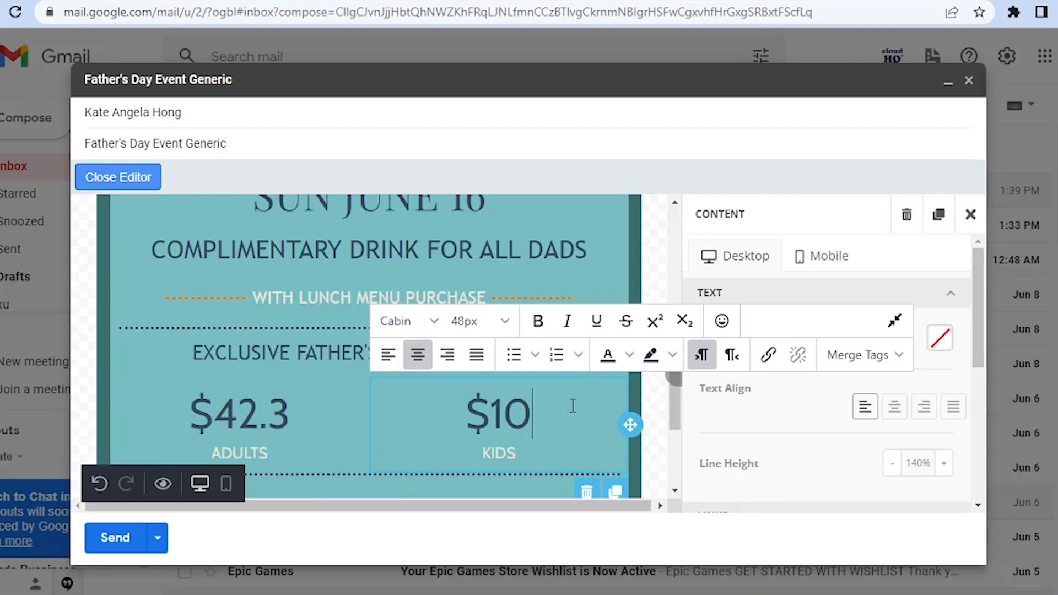
type("858")
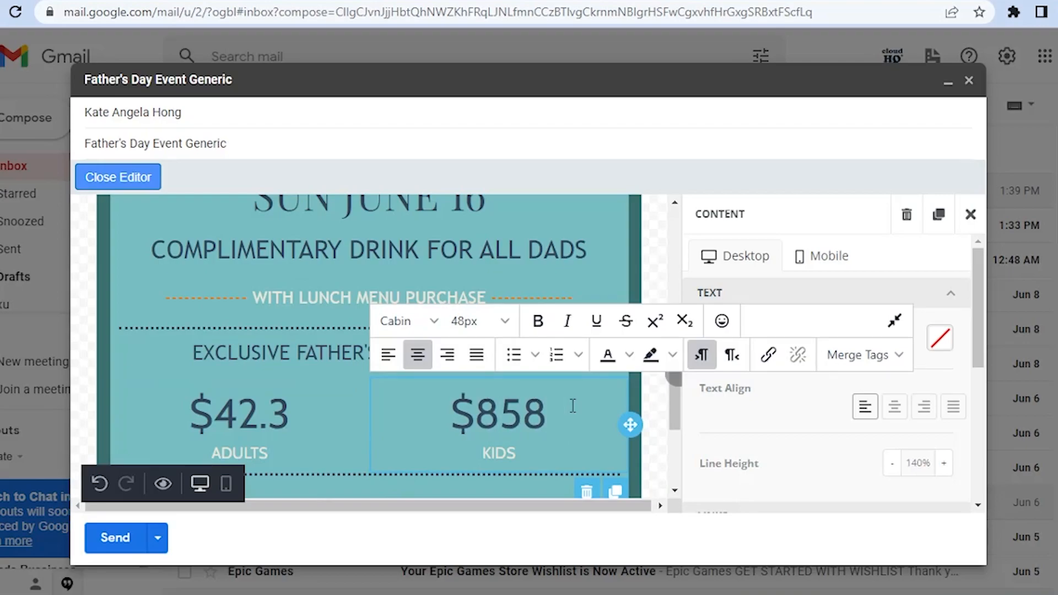
type(".1")
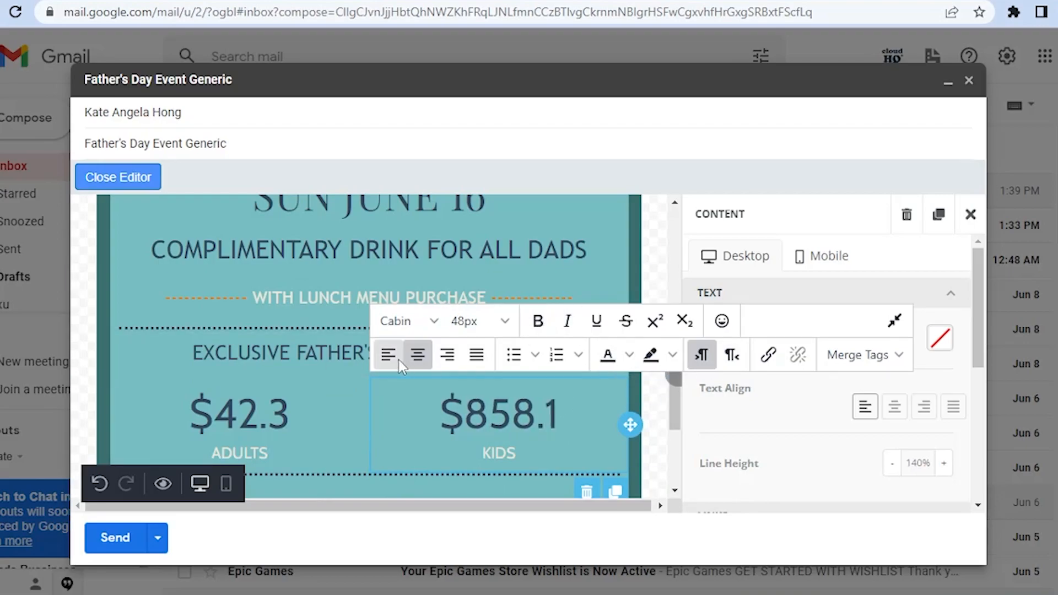
left_click(479, 321)
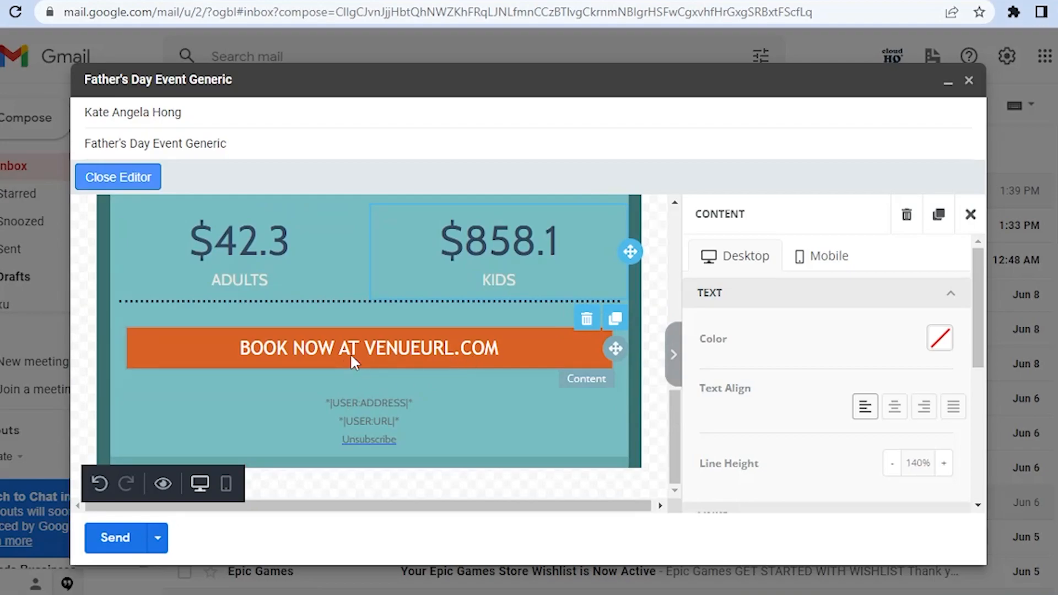
mouse_move(473, 349)
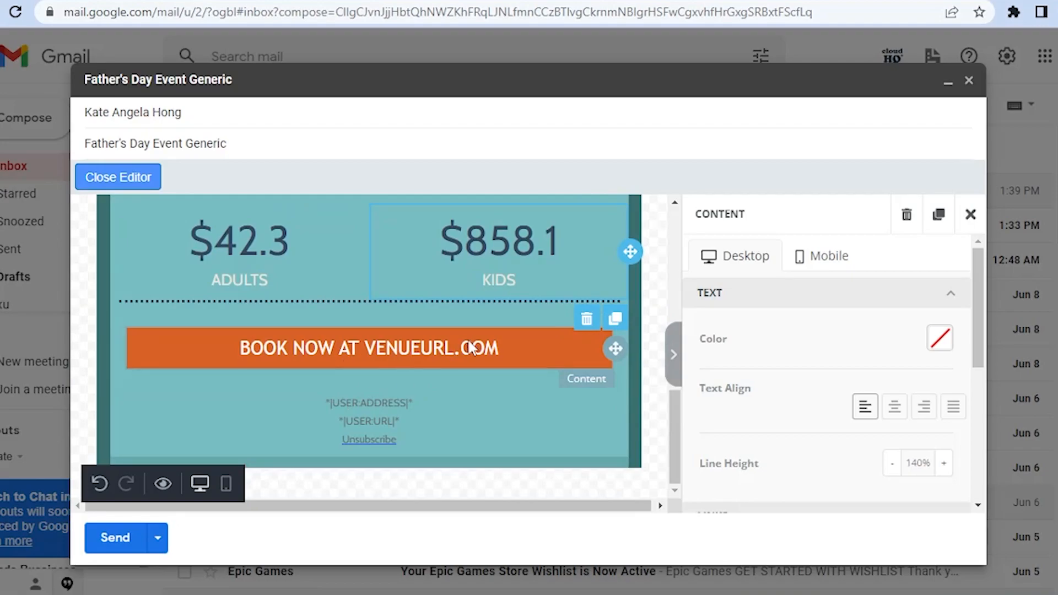
- Replace VENUEURL in the booking line with dsadasdda
double_click(407, 349)
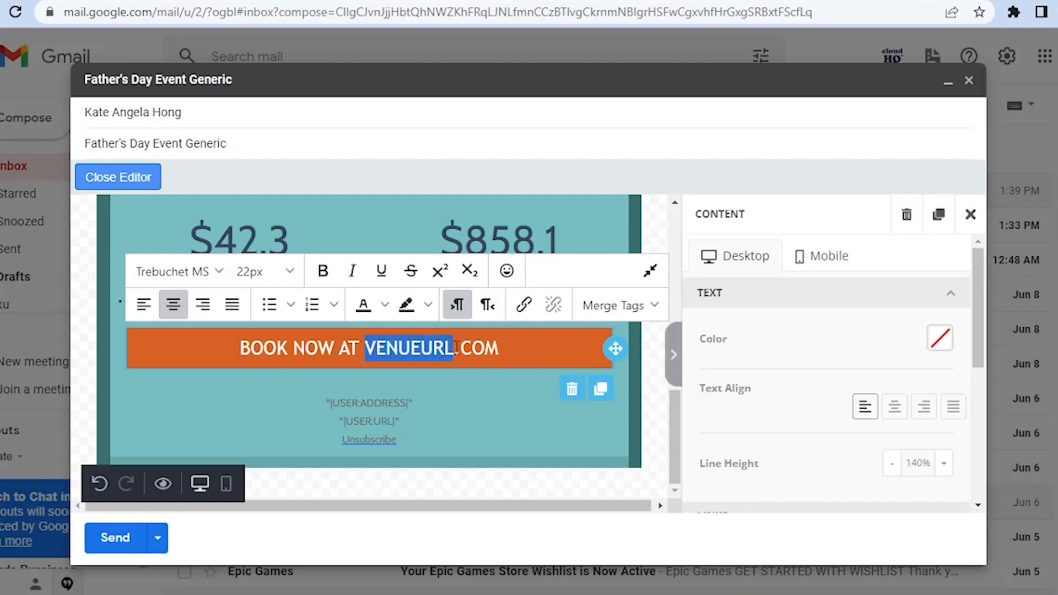
type("dsadasdda")
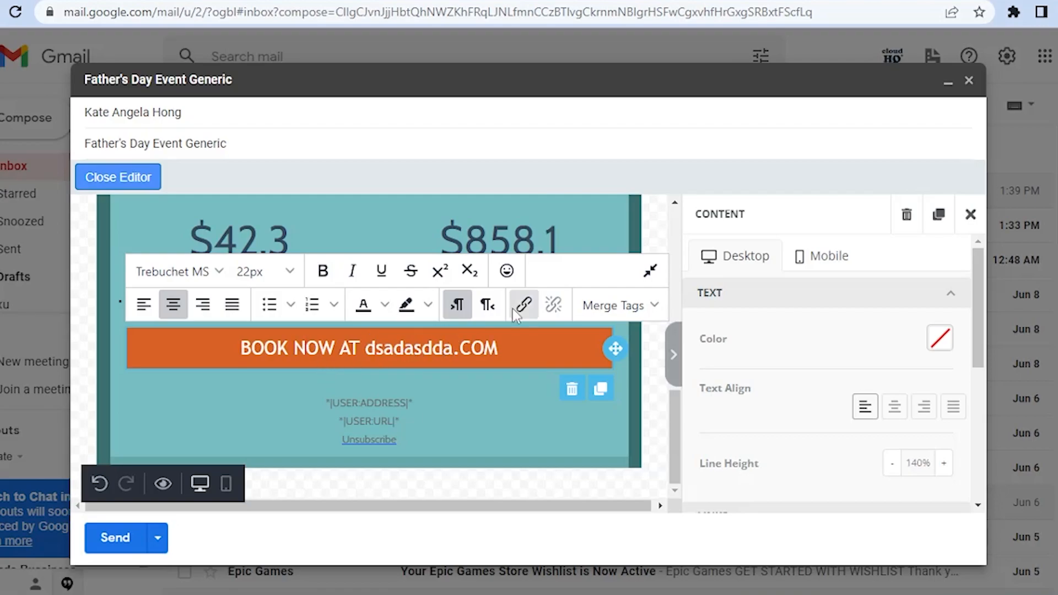
left_click(524, 304)
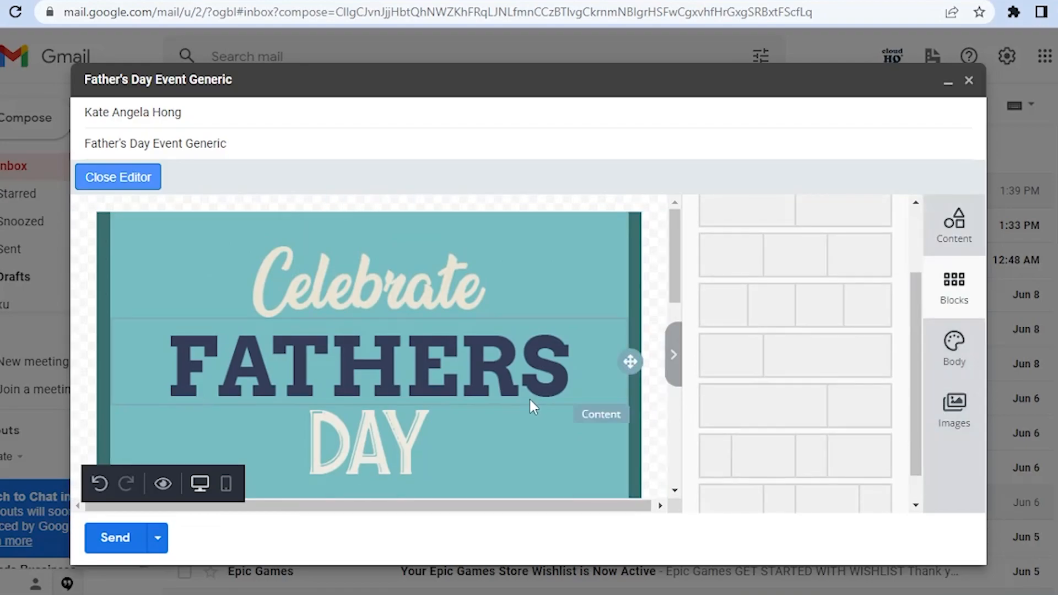
- Add empty layout rows, including a four-column row, beneath the template footer
scroll("down", 3)
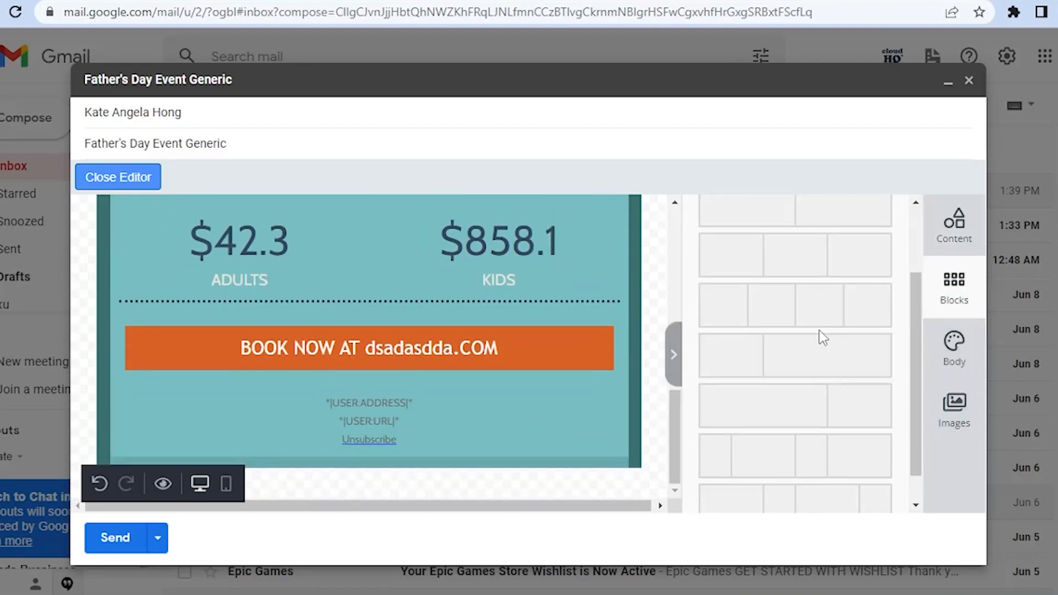
mouse_move(492, 405)
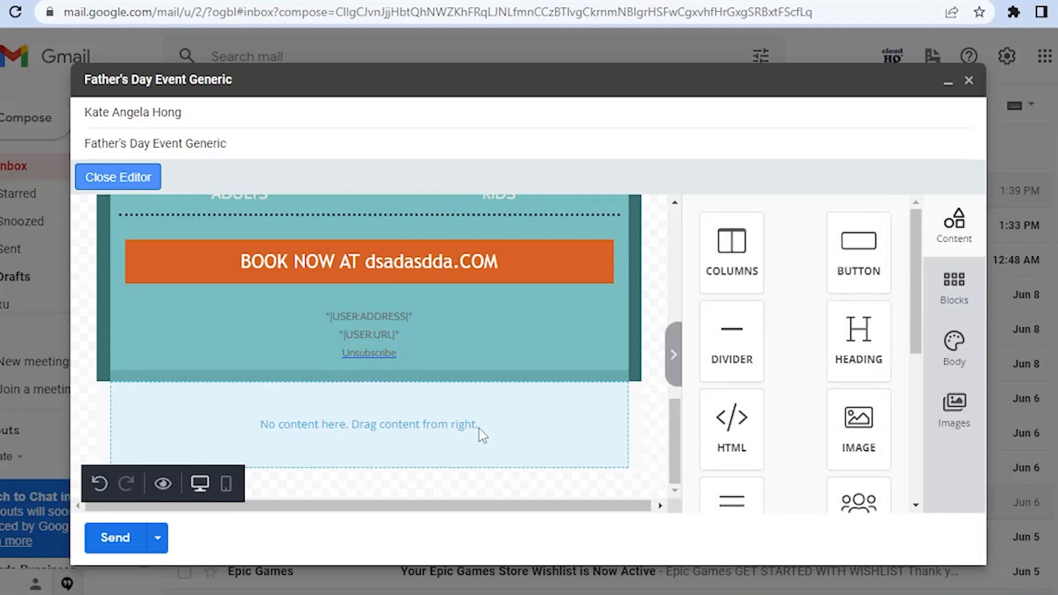
left_click(368, 424)
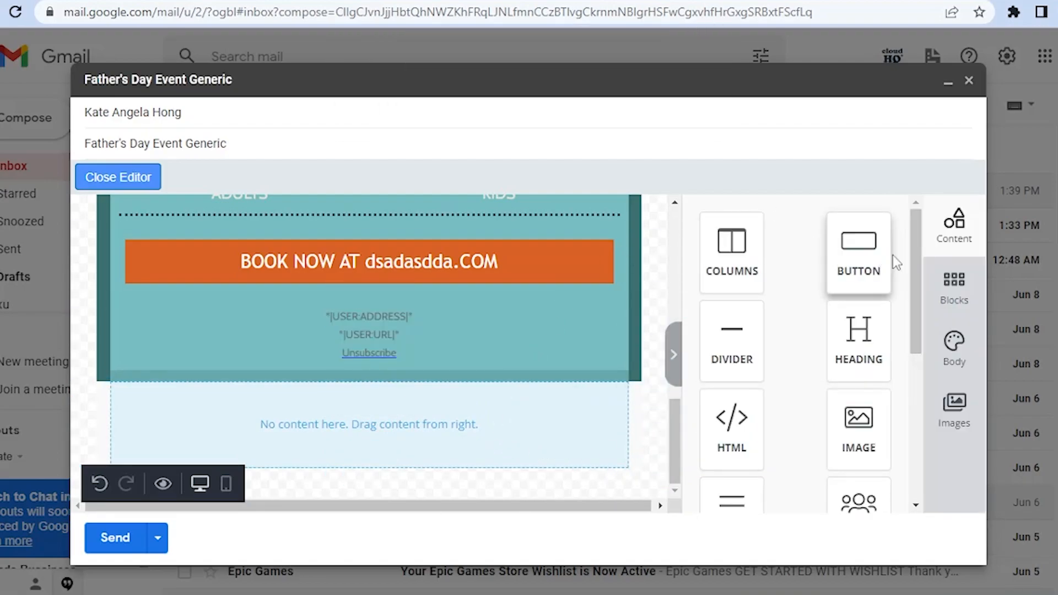
left_click(953, 283)
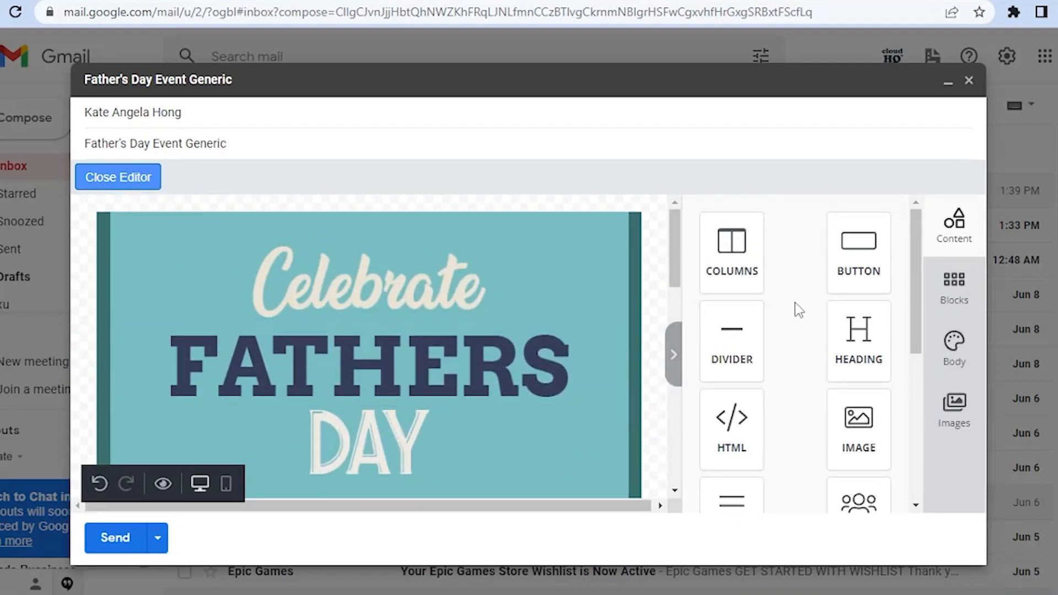
mouse_move(111, 571)
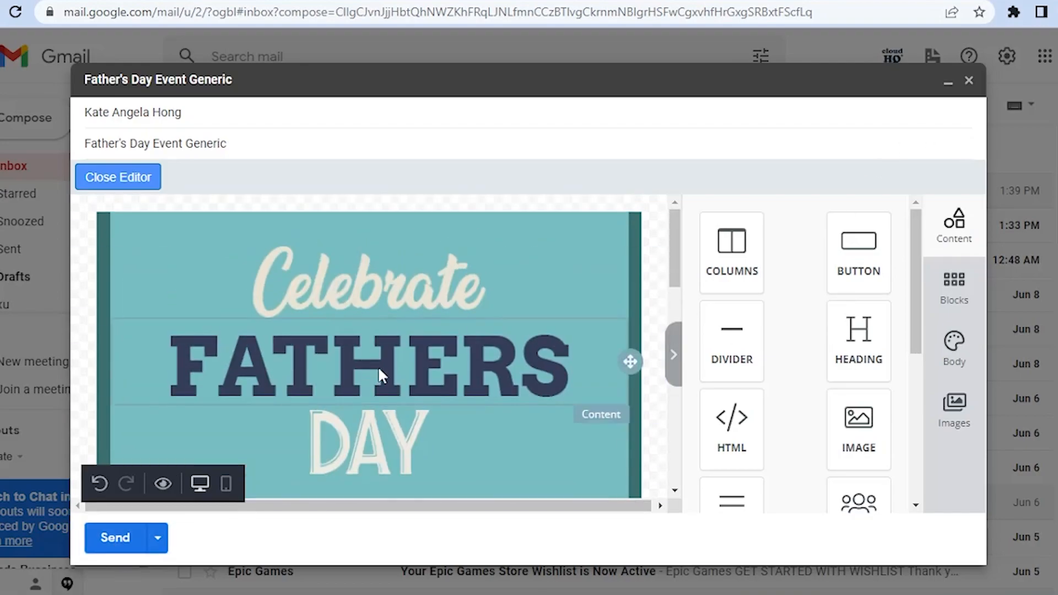
scroll("down", 3)
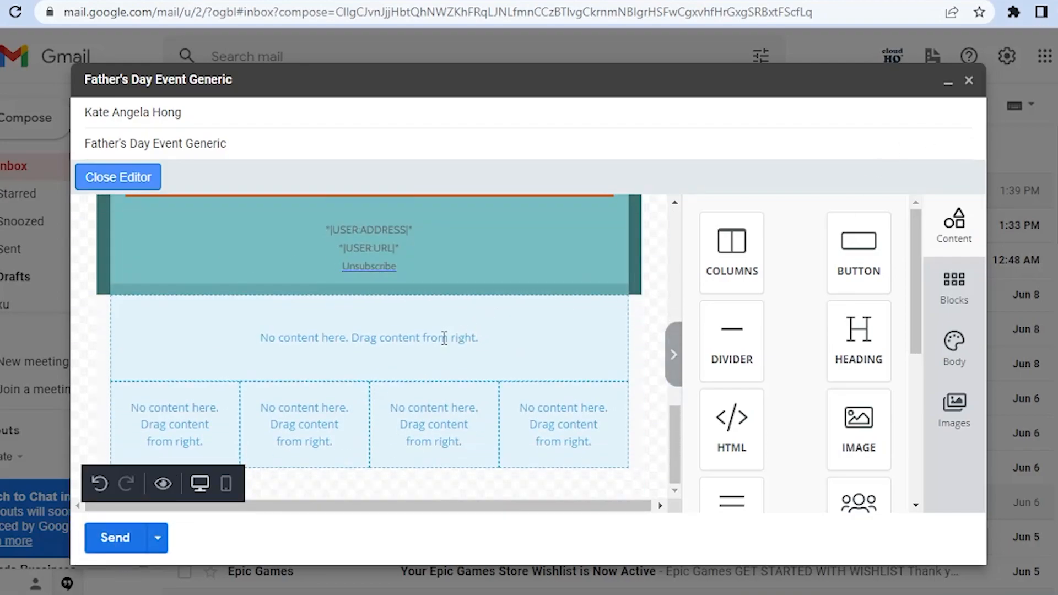
left_click(114, 538)
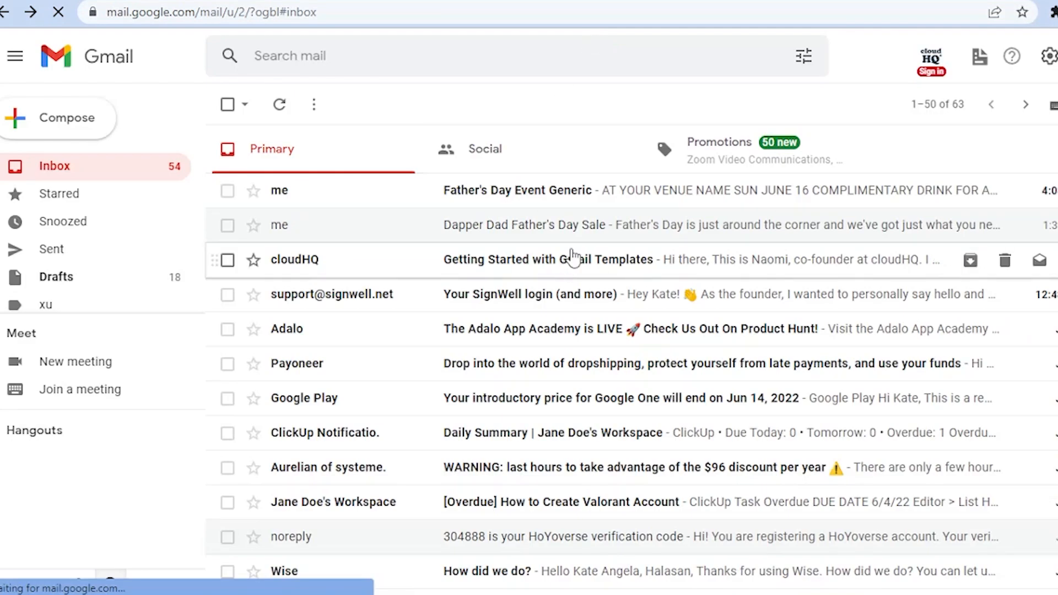
- Open the received Father's Day Event Generic email and scroll to its prices and dsadasdda link
left_click(517, 191)
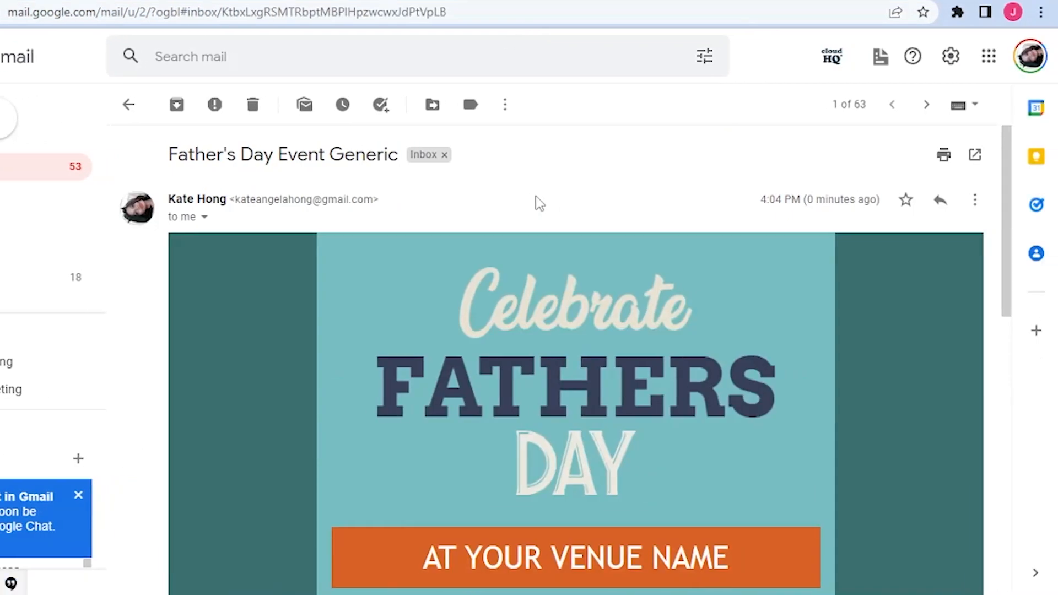
scroll("down", 3)
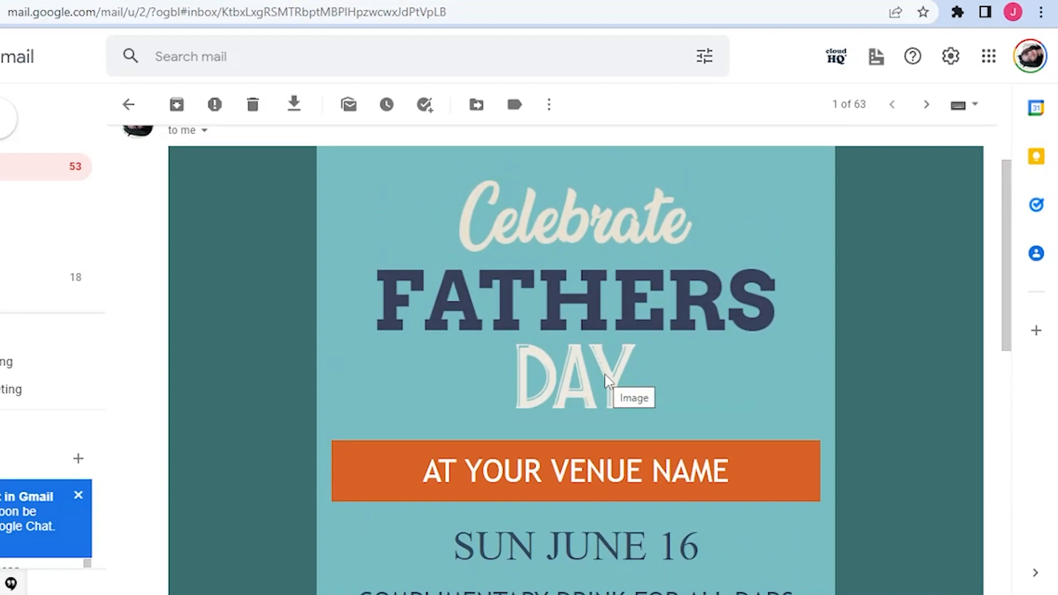
scroll("down", 3)
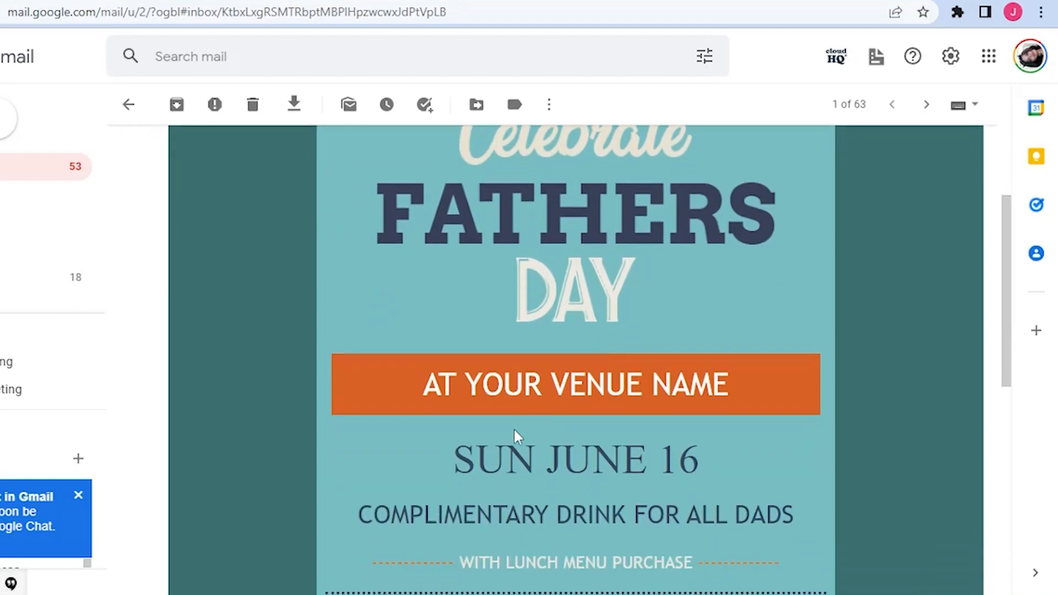
scroll("down", 3)
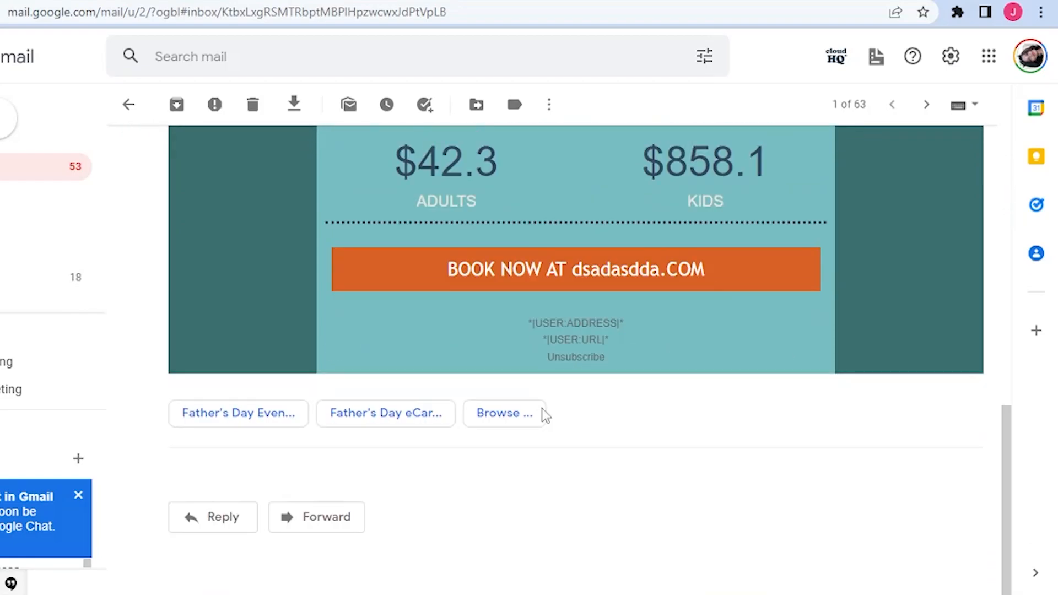
mouse_move(583, 385)
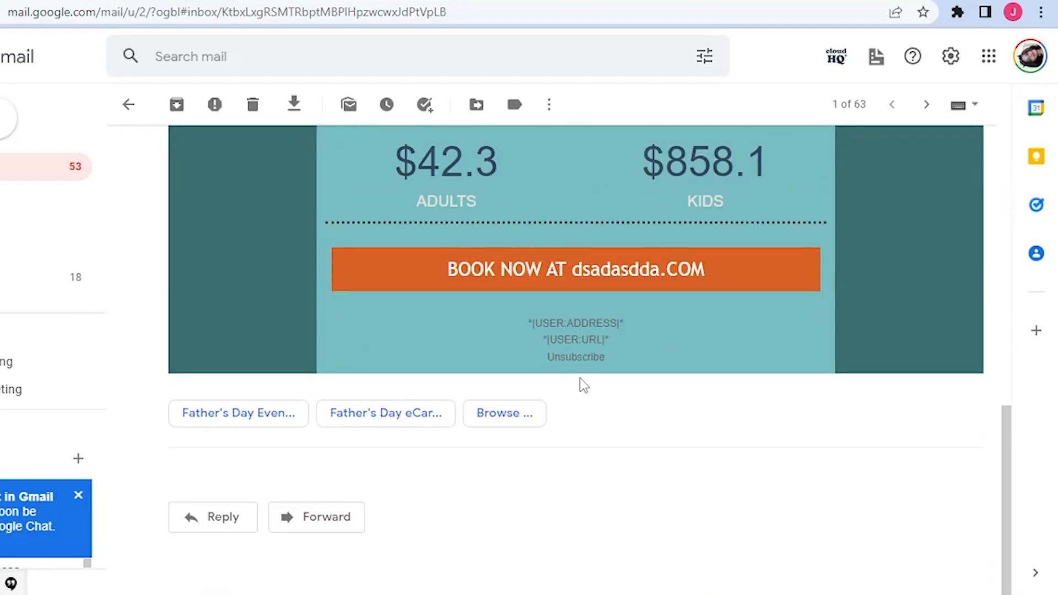